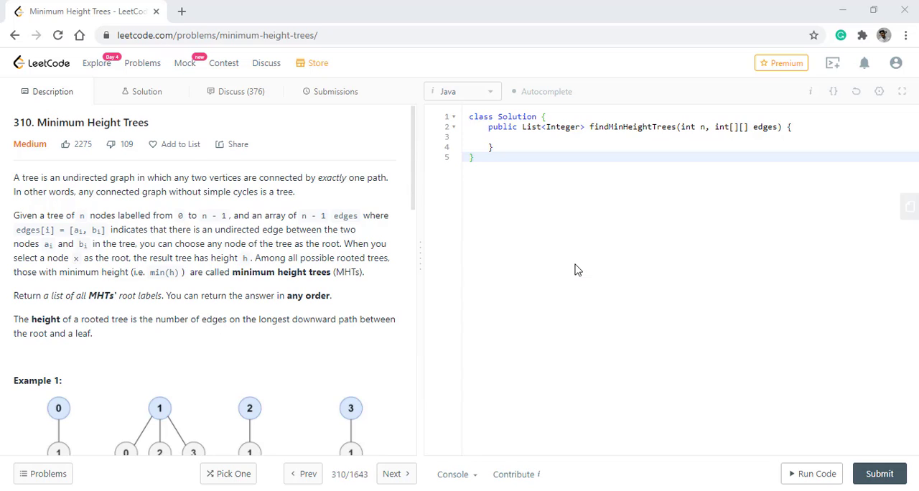
pyautogui.moveTo(26, 241)
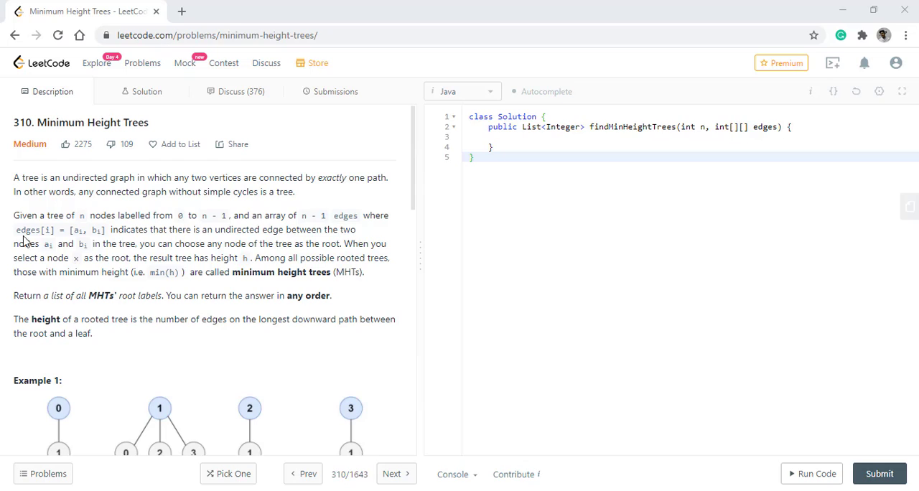
pyautogui.moveTo(161, 229)
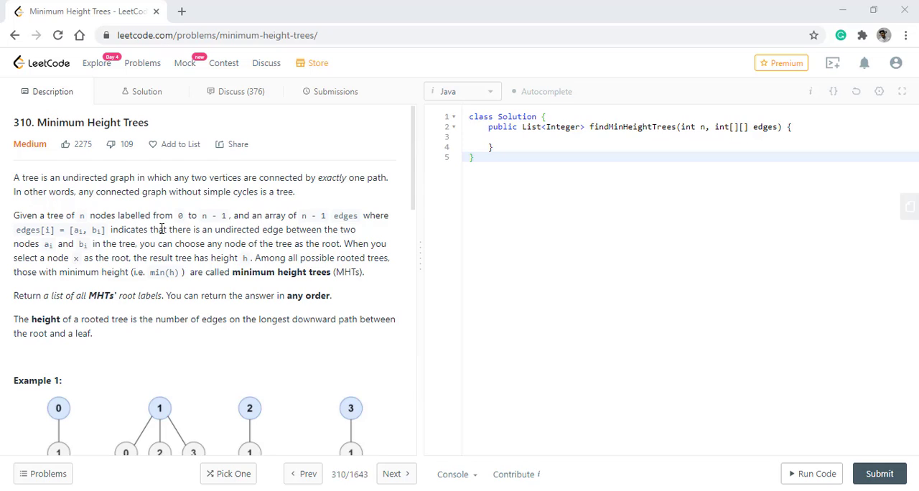
pyautogui.moveTo(307, 218)
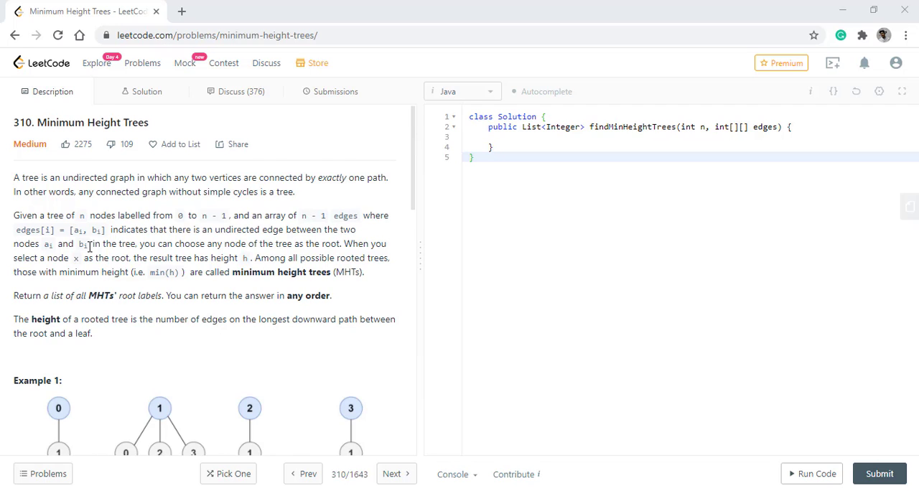
# Step: Begin the findMinHeightTrees body by declaring a List<Integer> result
pyautogui.scroll(-3)
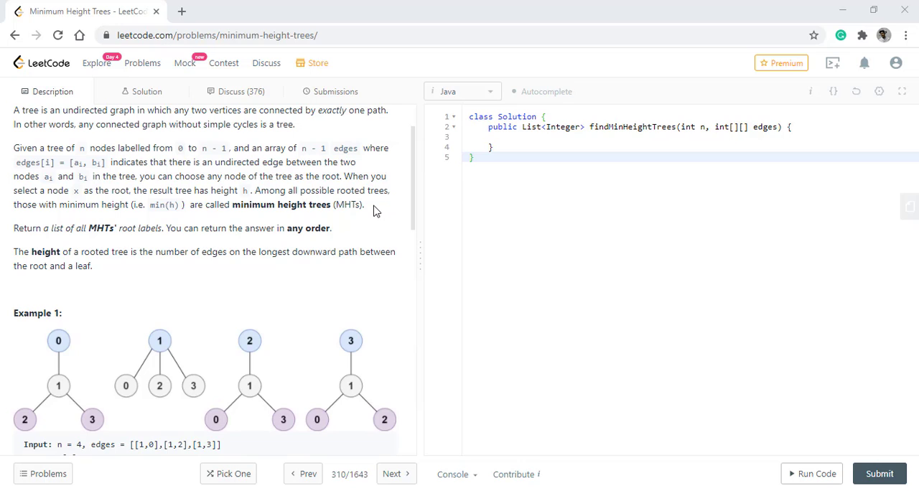
pyautogui.scroll(-3)
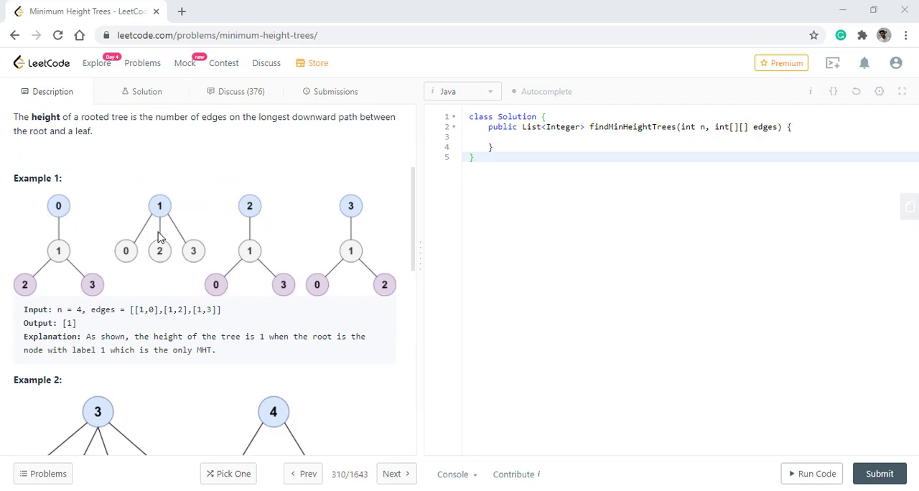
pyautogui.moveTo(122, 280)
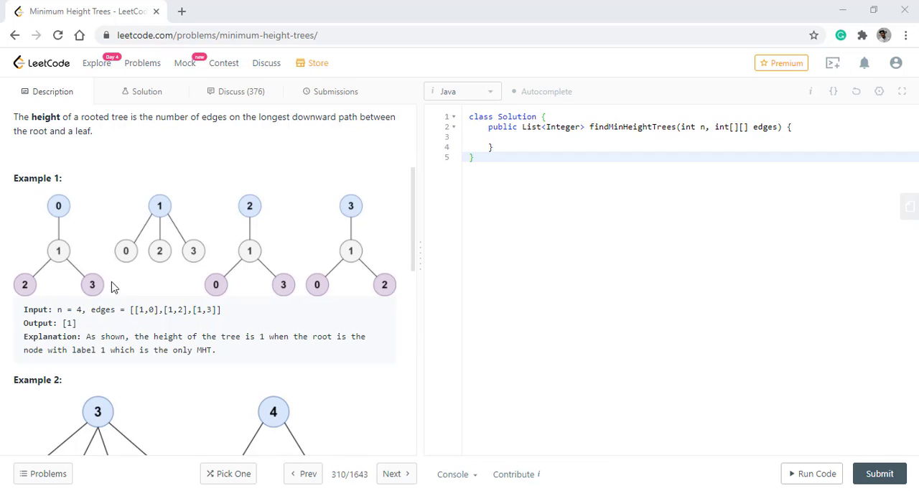
pyautogui.moveTo(64, 217)
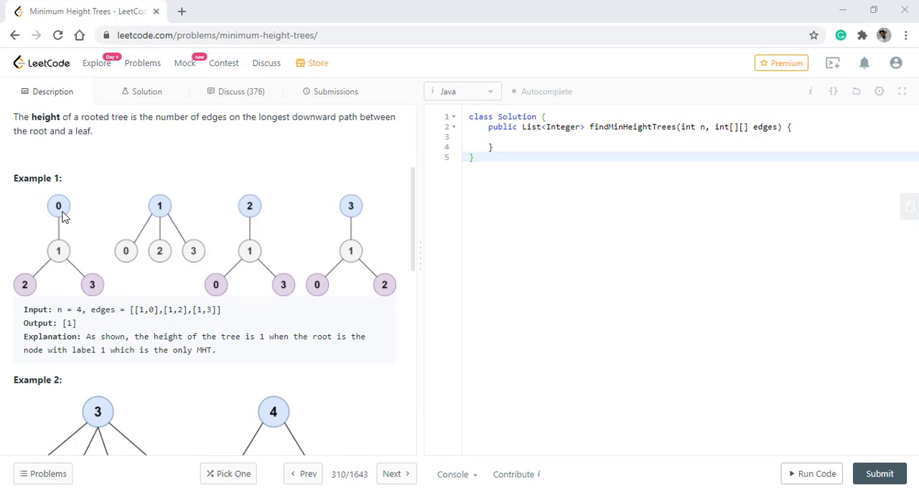
pyautogui.moveTo(258, 316)
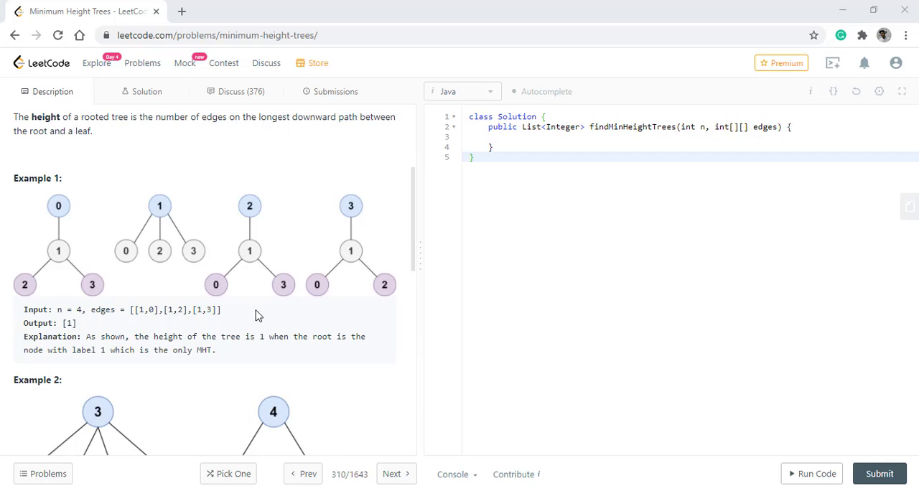
pyautogui.moveTo(117, 212)
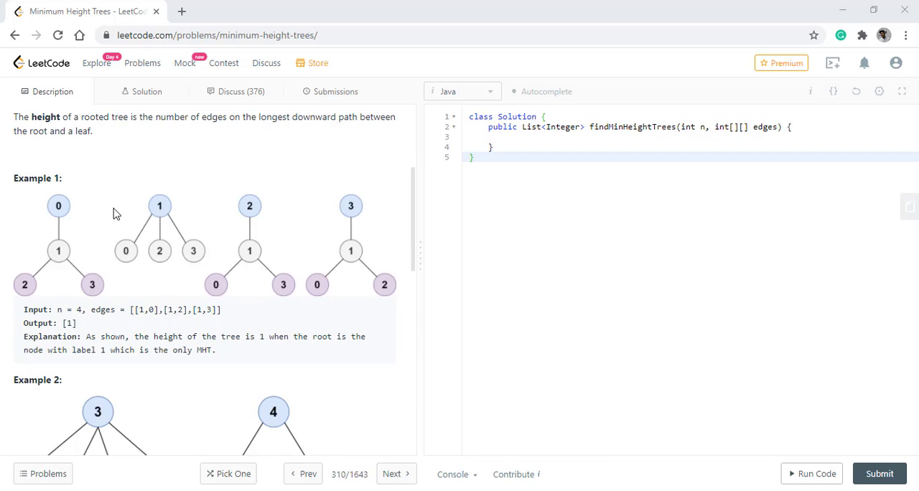
pyautogui.moveTo(204, 267)
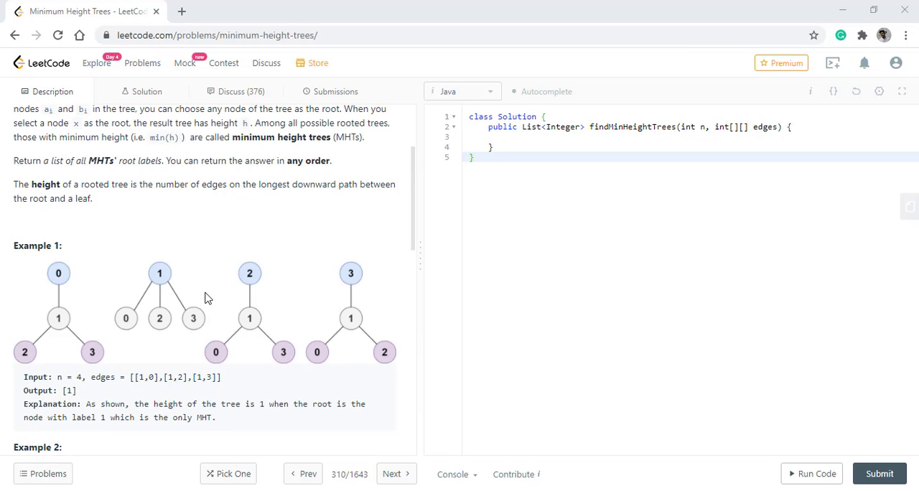
pyautogui.scroll(-3)
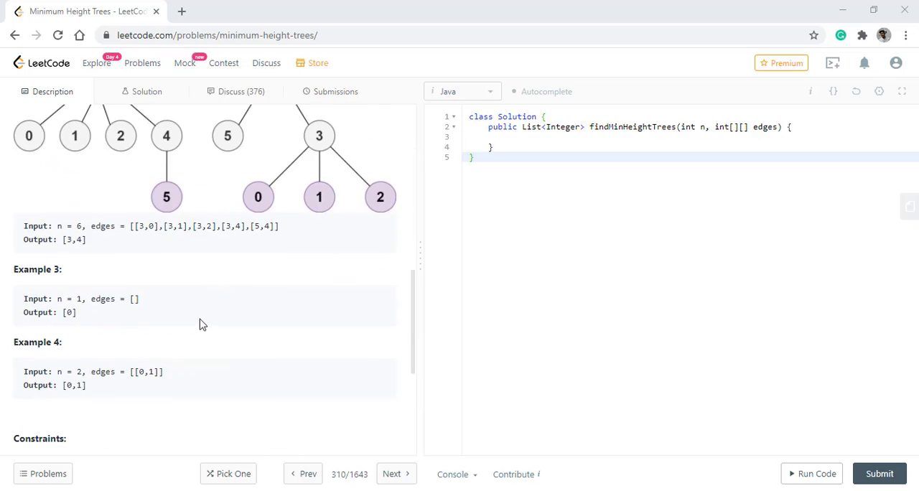
pyautogui.scroll(-3)
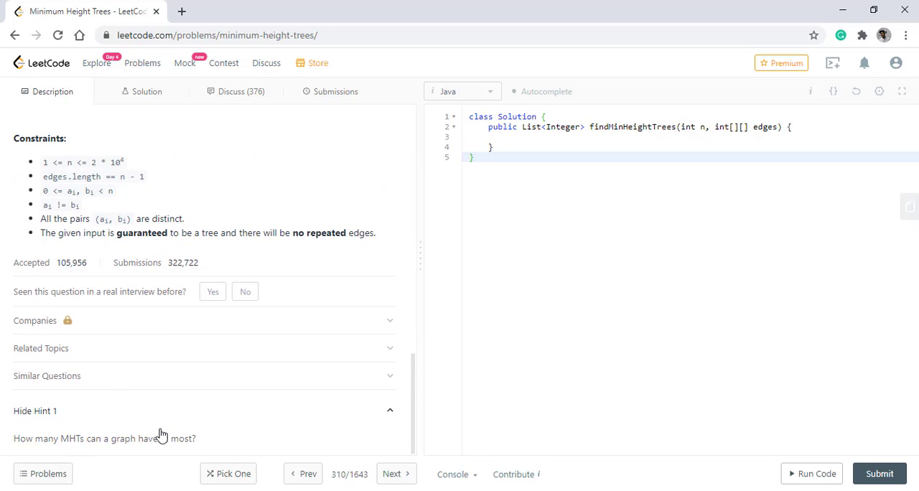
pyautogui.moveTo(10, 445)
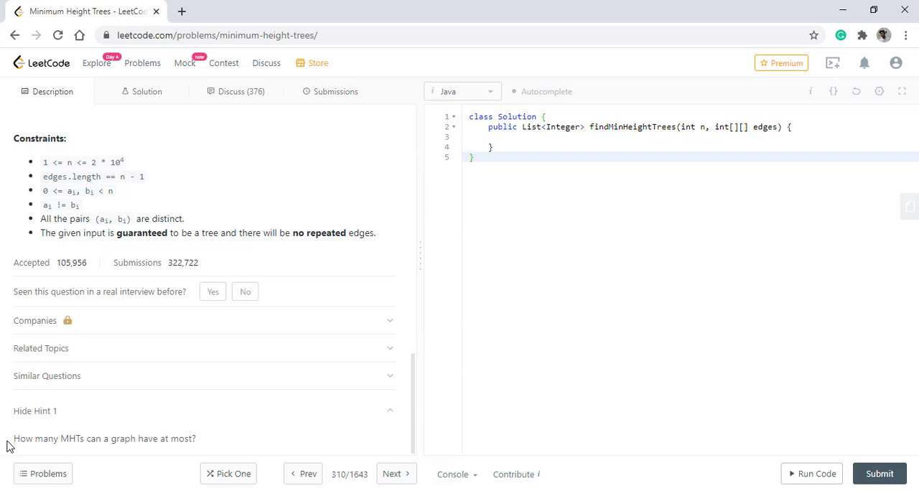
pyautogui.moveTo(141, 452)
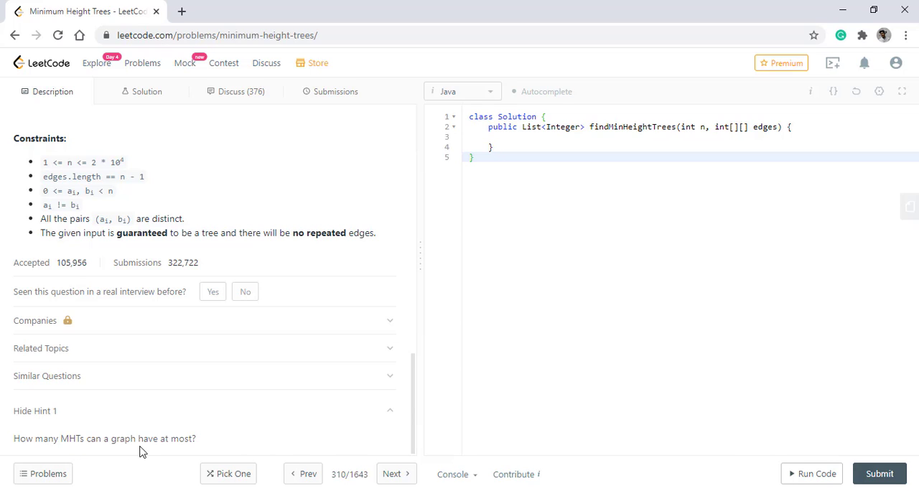
pyautogui.moveTo(167, 424)
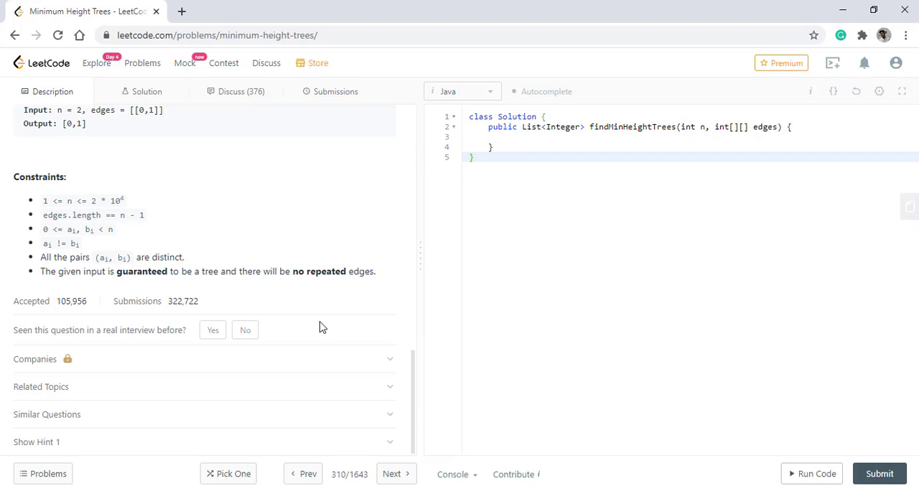
pyautogui.write('List<Integer>')
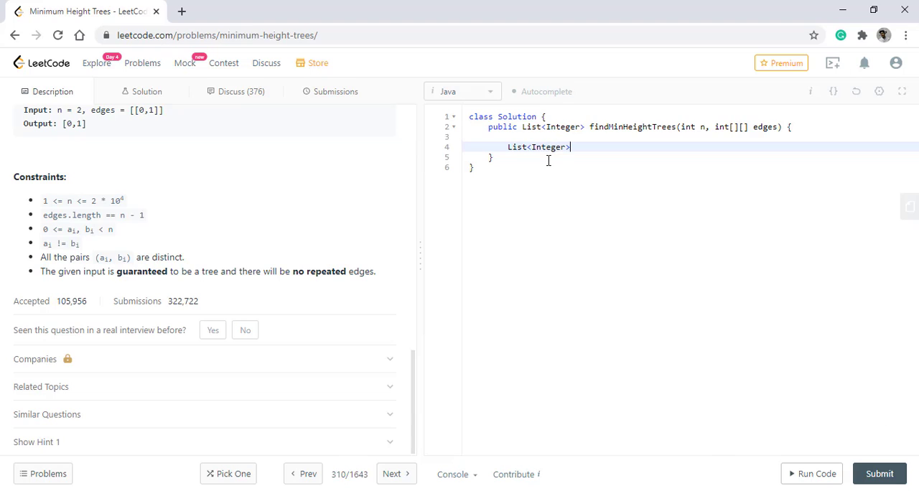
# Step: Initialize res as a new ArrayList and return it immediately when n<=0
pyautogui.write('res')
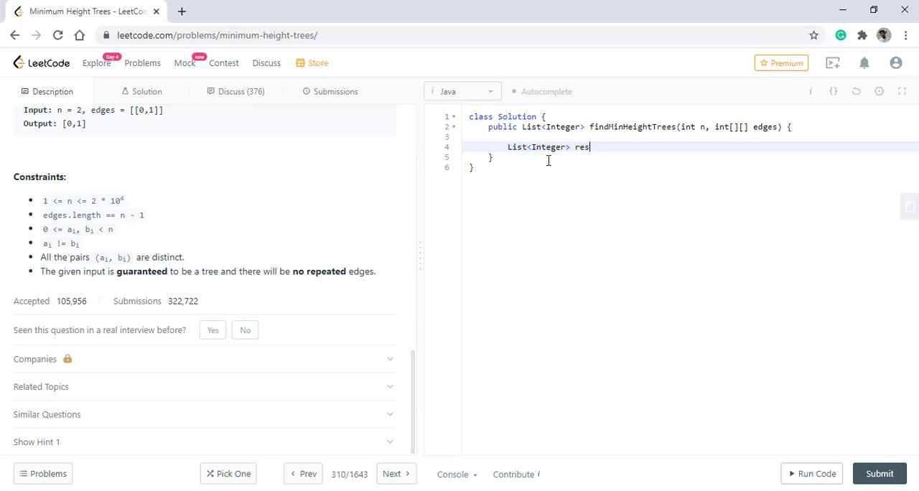
pyautogui.write('=new')
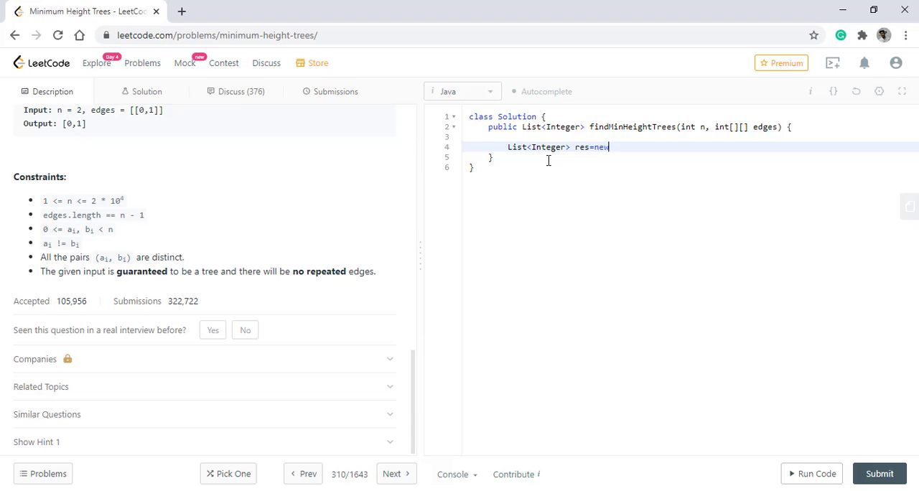
pyautogui.write('ArrayList<>();')
pyautogui.write('if')
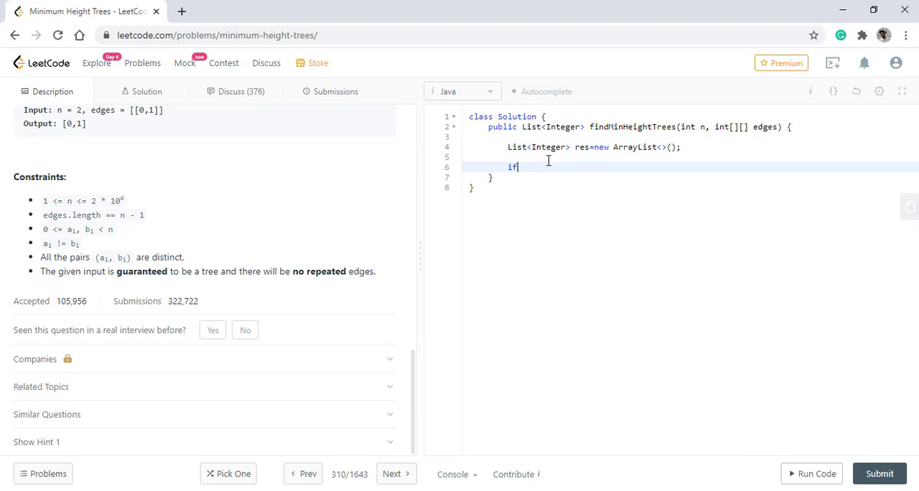
pyautogui.write('(n<=0)')
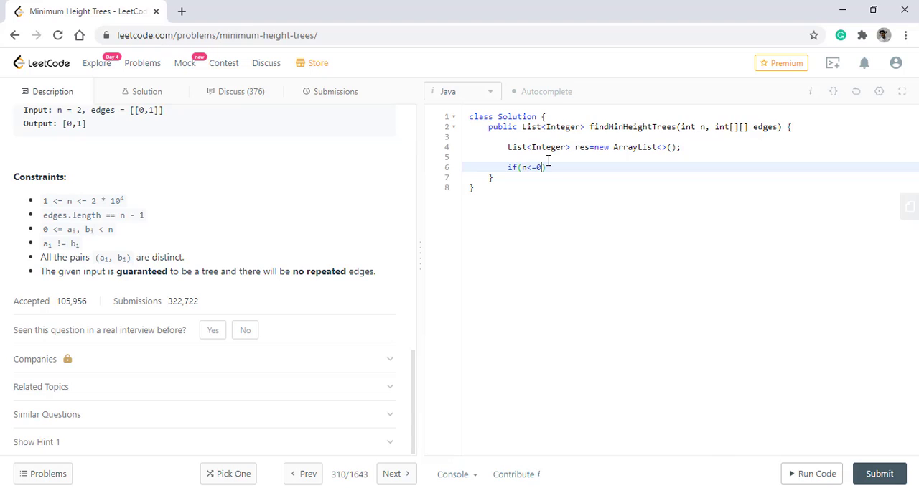
pyautogui.write('return res;')
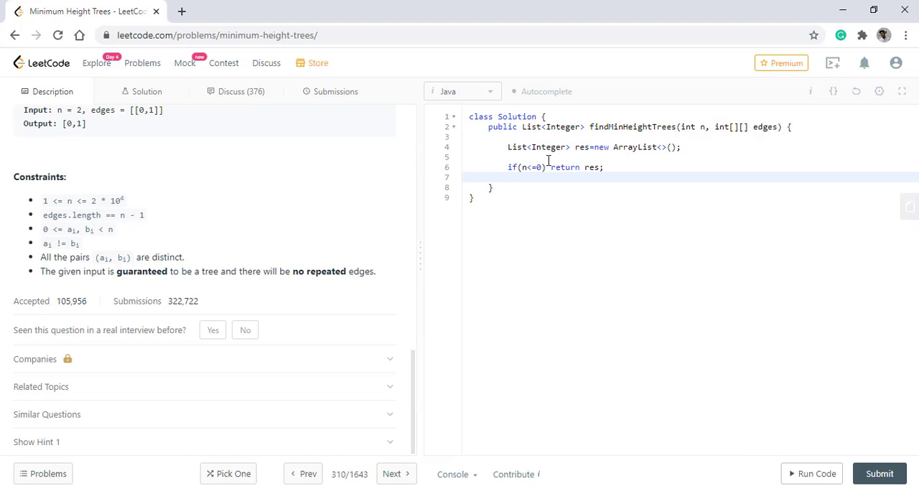
# Step: When n==1, add node 0 to res and return res
pyautogui.write('if(n')
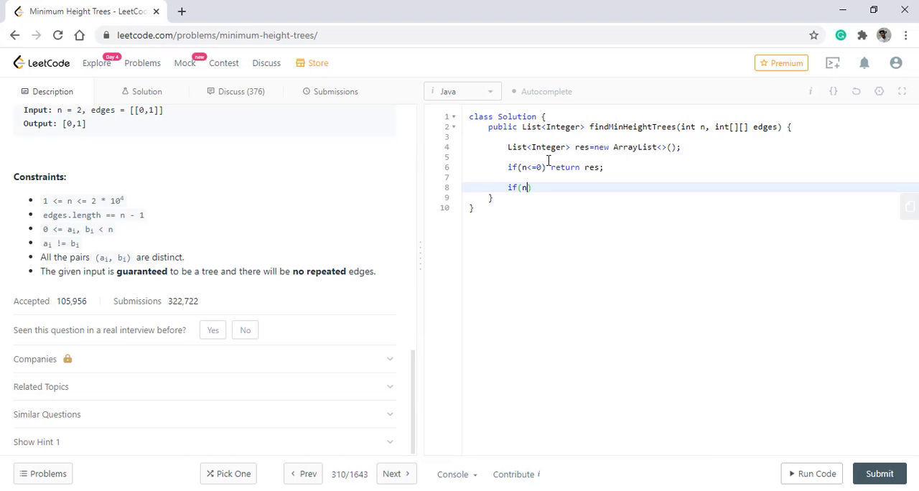
pyautogui.write('==1){')
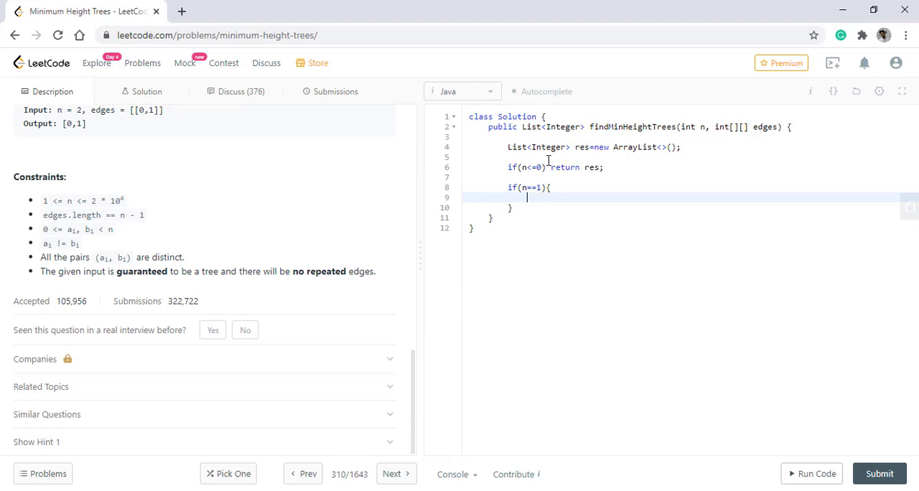
pyautogui.write('res.add(0);')
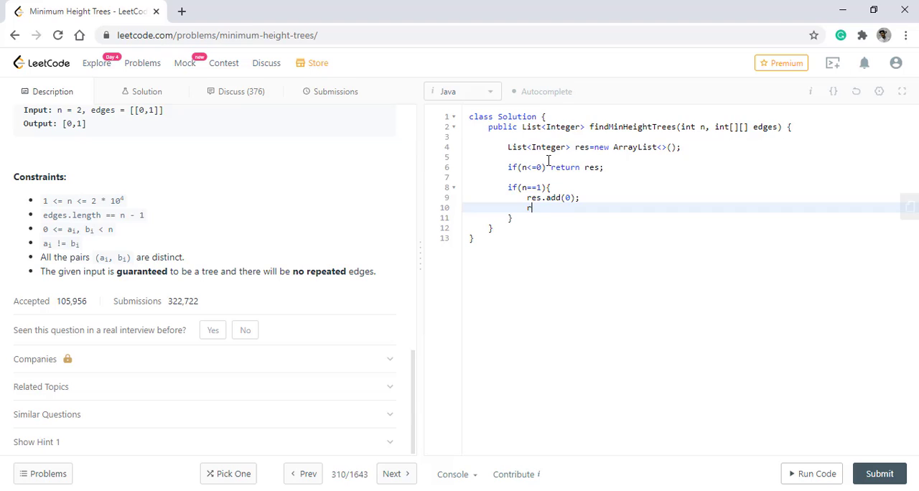
pyautogui.write('eturn res')
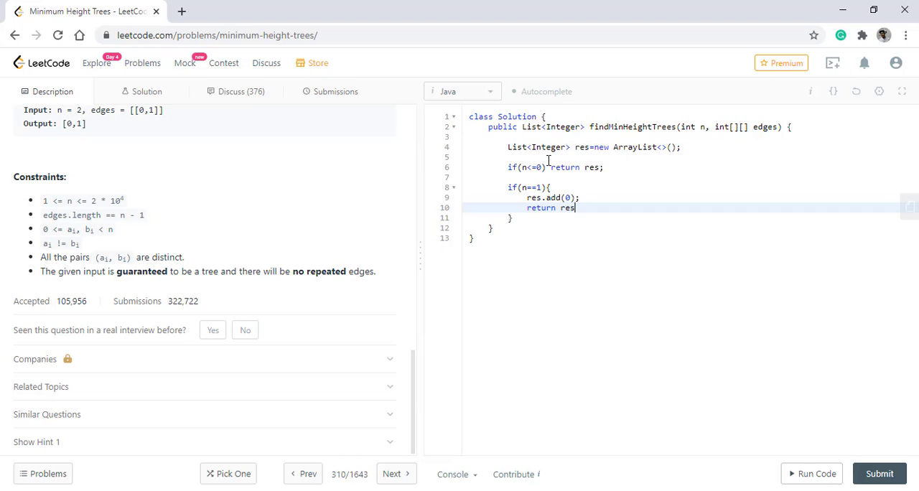
pyautogui.press('enter')
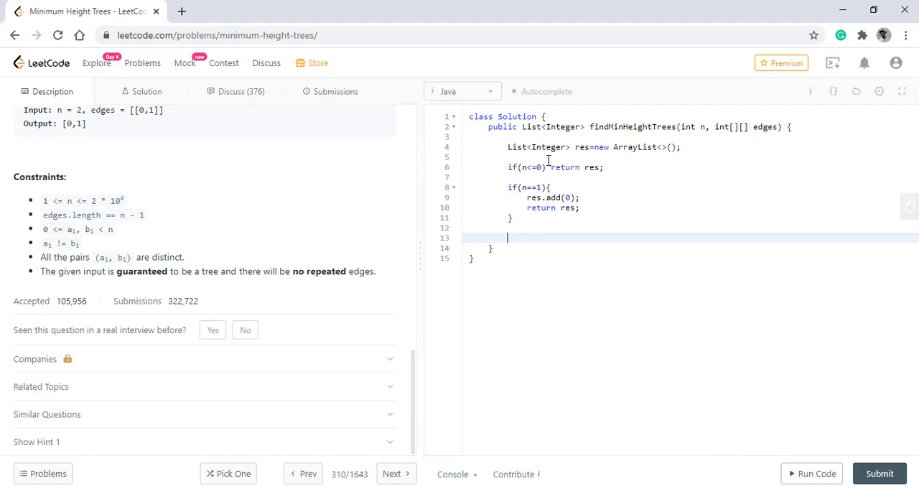
# Step: Declare int degree[]=new int[n] to track each node's degree
pyautogui.write('int degree')
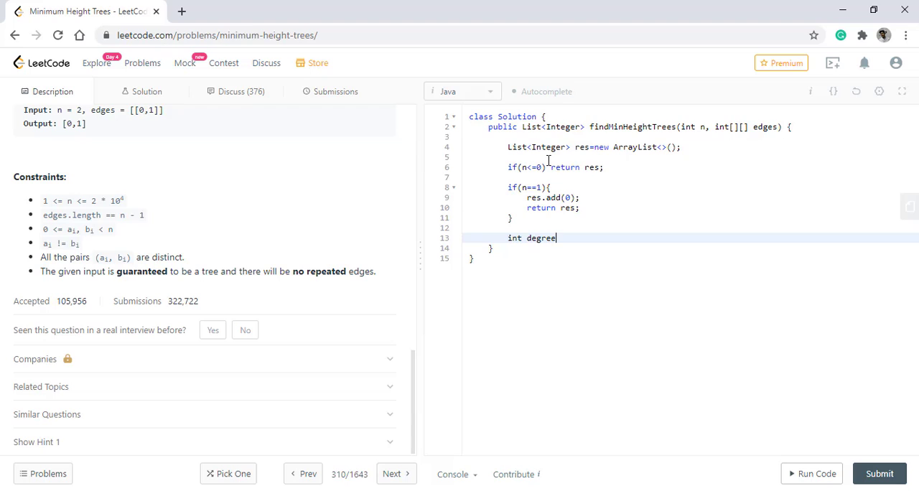
pyautogui.write('[]=new')
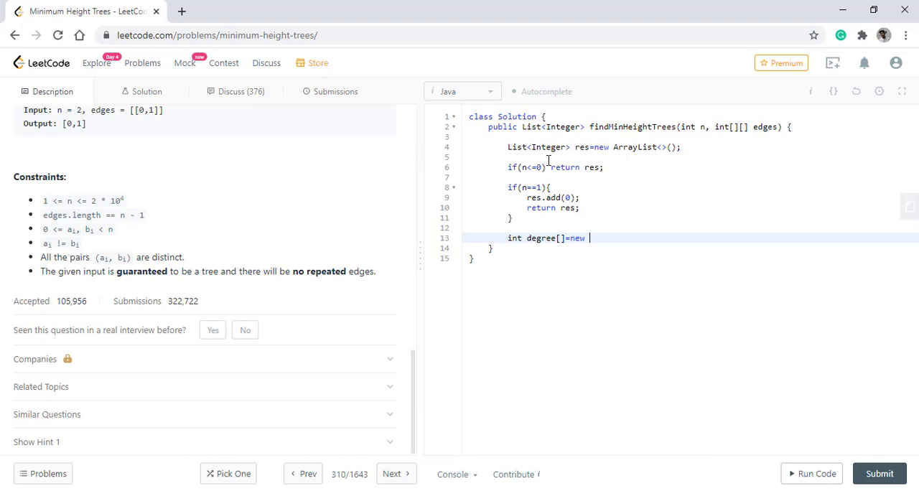
pyautogui.write('int[n];')
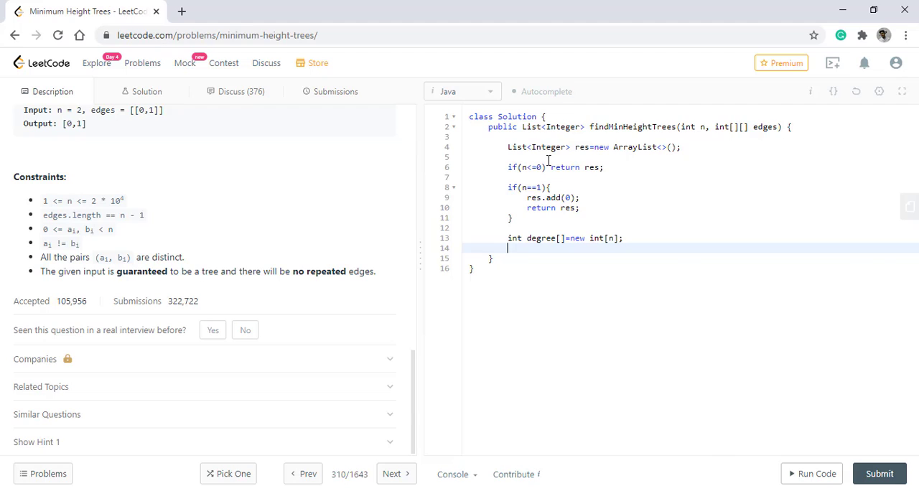
# Step: Declare the adjacency list List<List<Integer>> adj=new ArrayList<>()
pyautogui.write('List<')
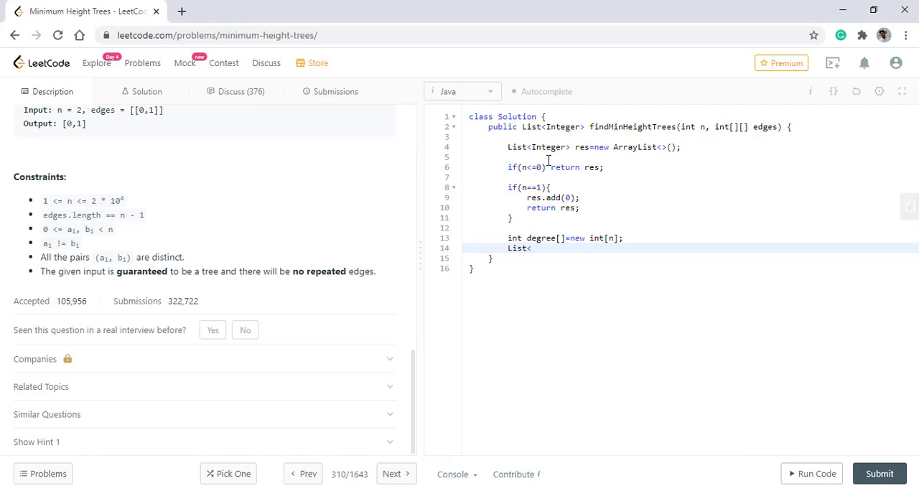
pyautogui.write('List<')
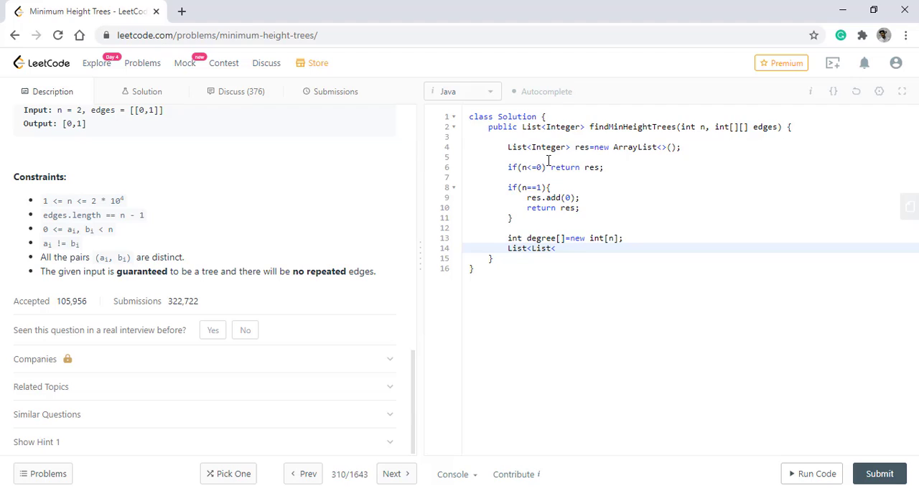
pyautogui.write('Integer>')
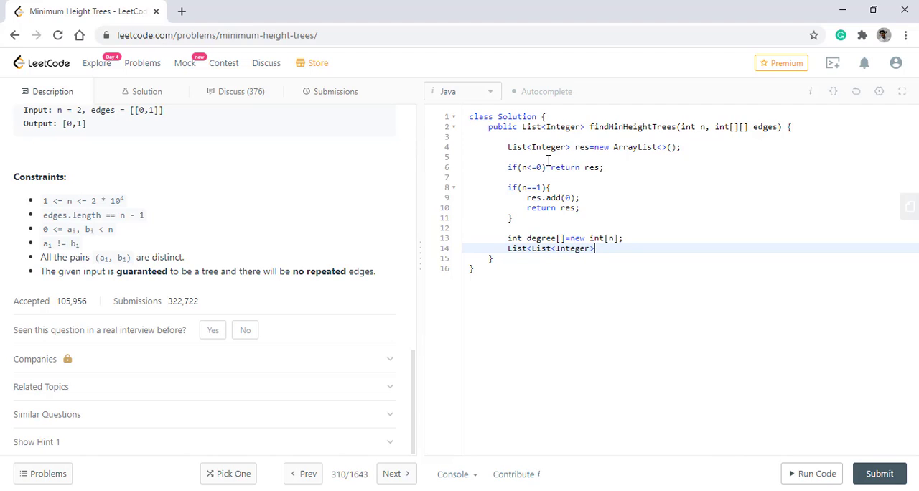
pyautogui.write('adj=n')
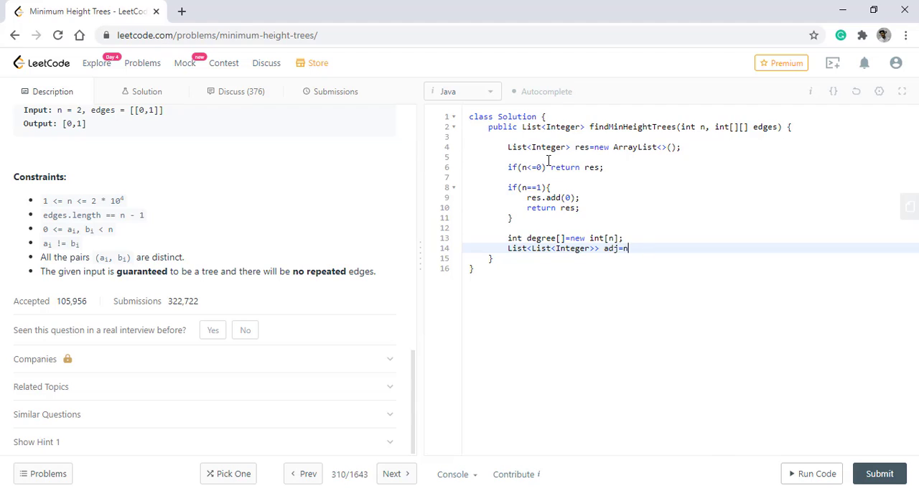
pyautogui.write('ew Array')
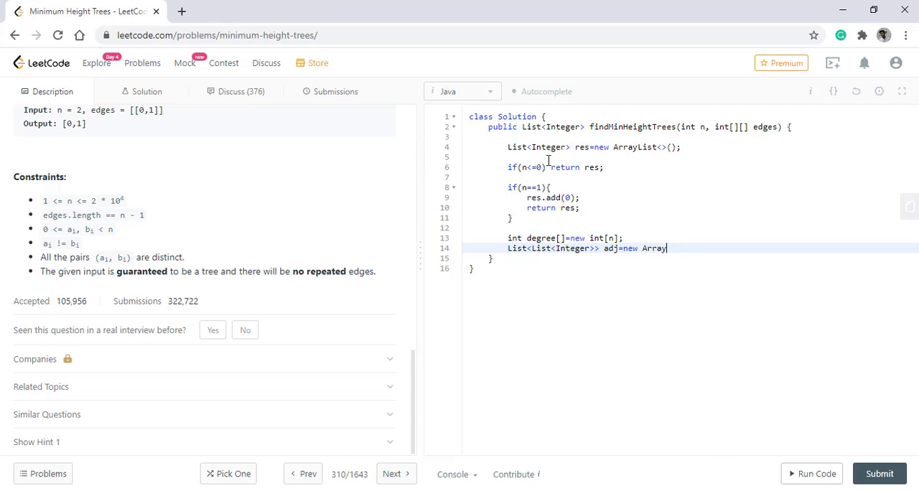
pyautogui.write('List<>();')
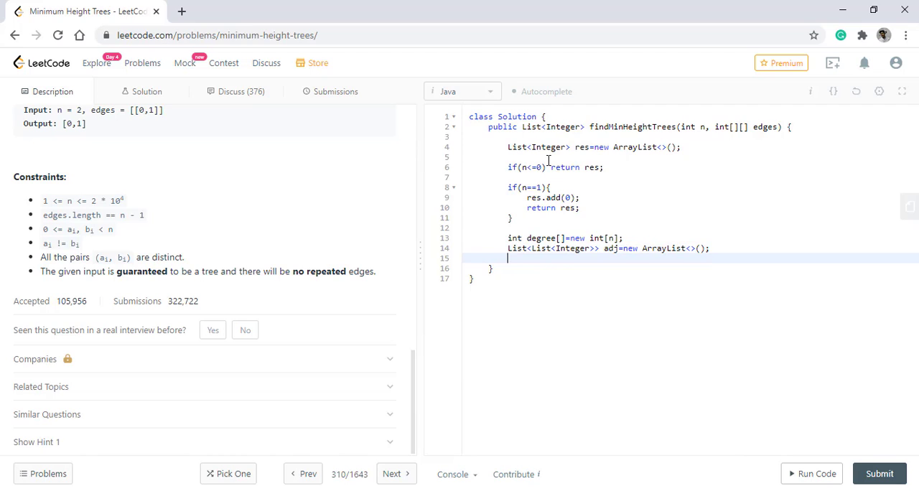
# Step: Loop i from 0 to n adding a new empty ArrayList to adj, then begin the edges for-each
pyautogui.write('Fo')
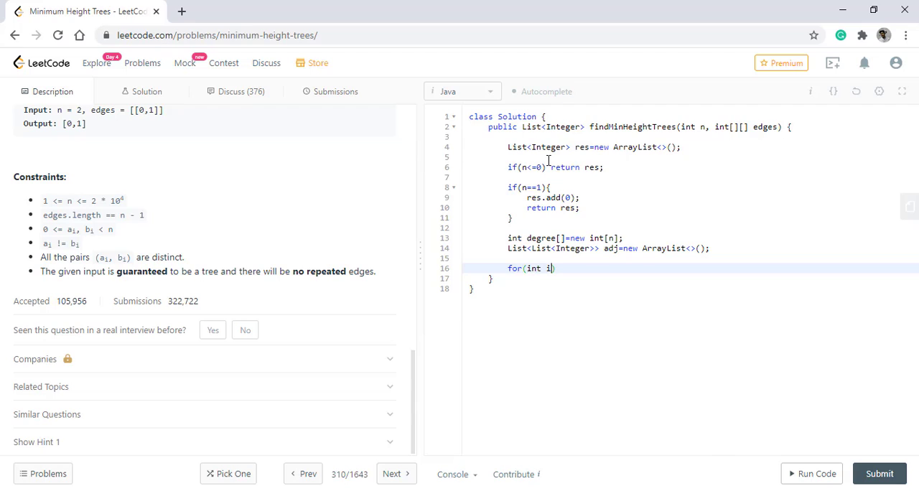
pyautogui.write('=0;i<')
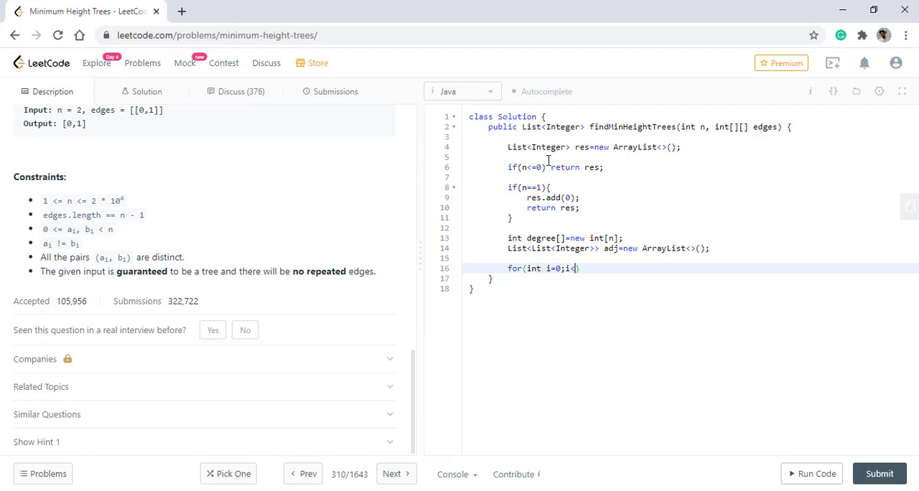
pyautogui.write('n;i++')
pyautogui.write('adj.add(ne')
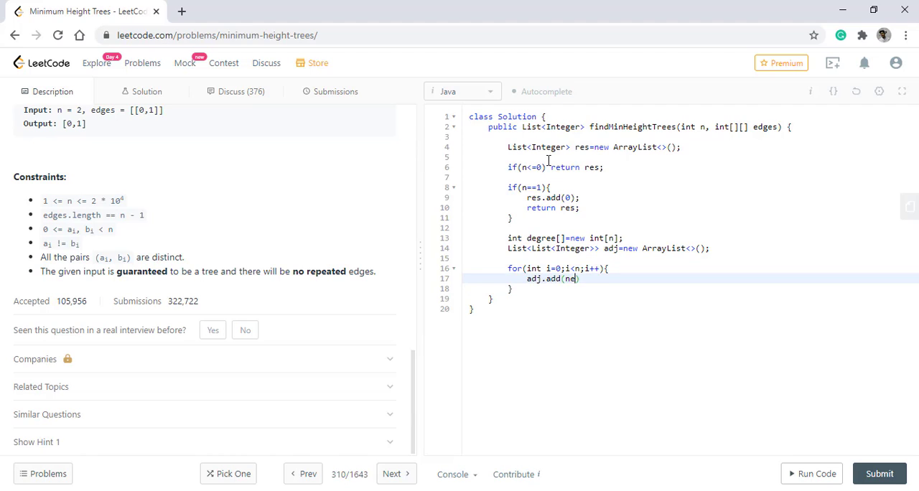
pyautogui.write('w ArrayList<>(')
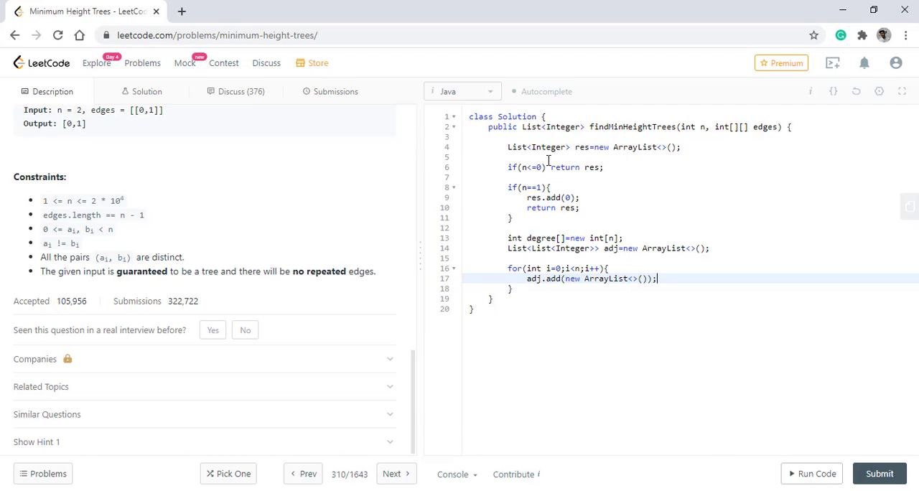
pyautogui.write('for(int[] e:')
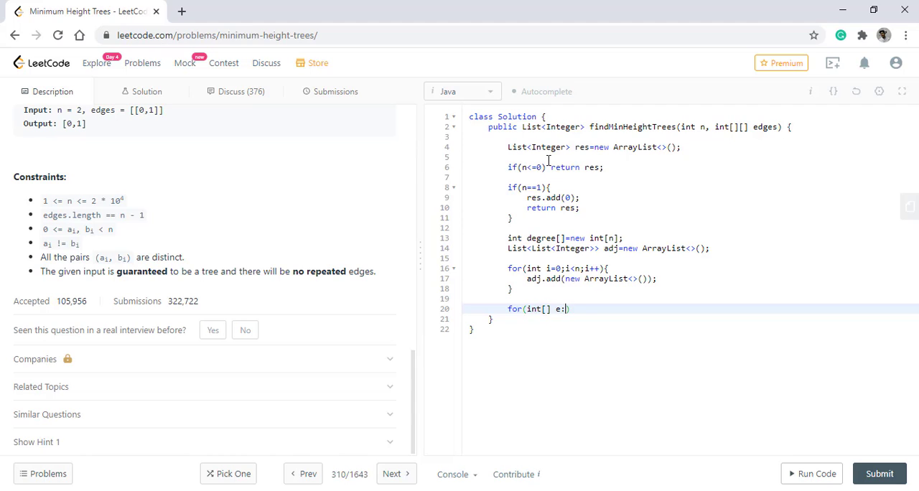
# Step: For each edge e in edges, increment degree[e[0]] and degree[e[1]]
pyautogui.write('edges){')
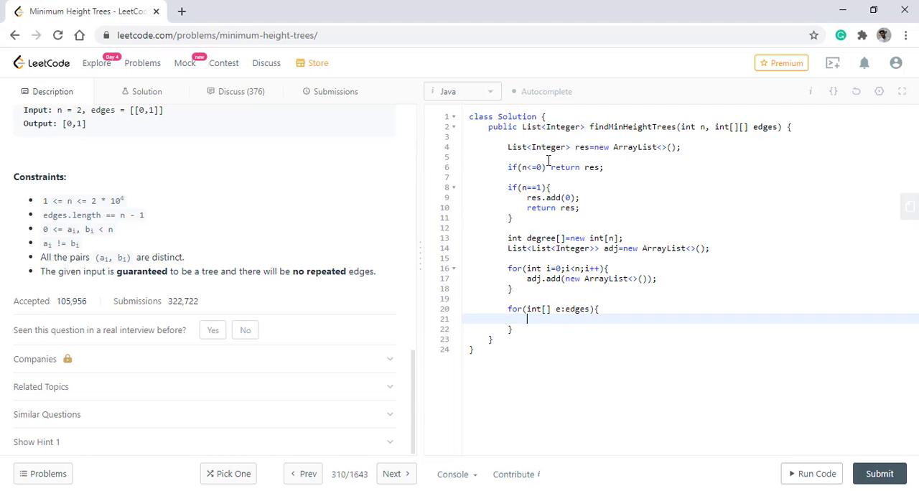
pyautogui.write('degree[')
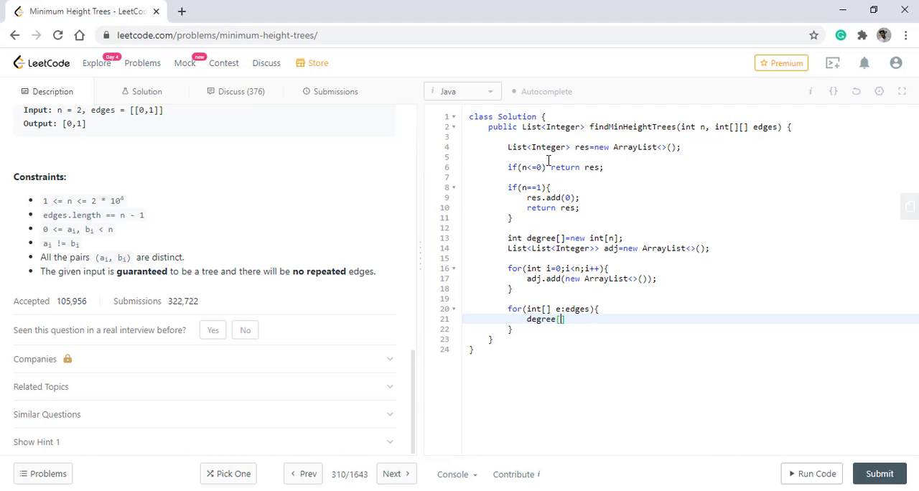
pyautogui.write('[e[0]]')
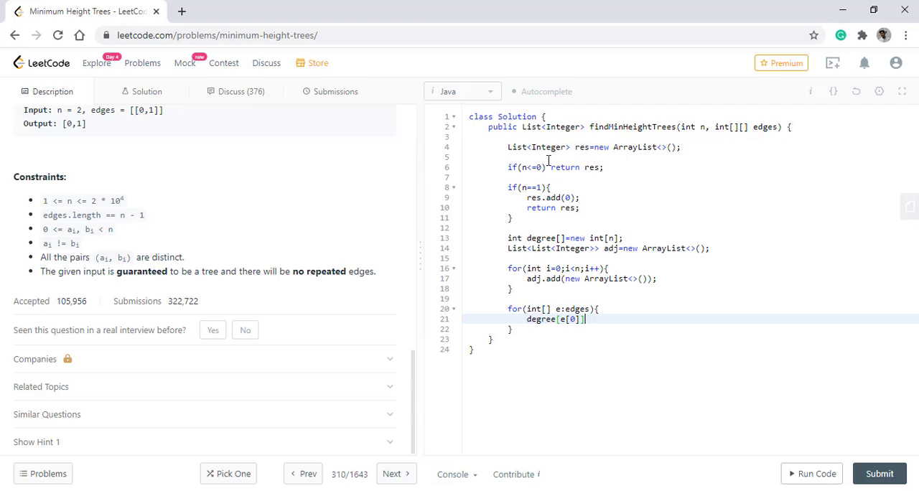
pyautogui.write('++;')
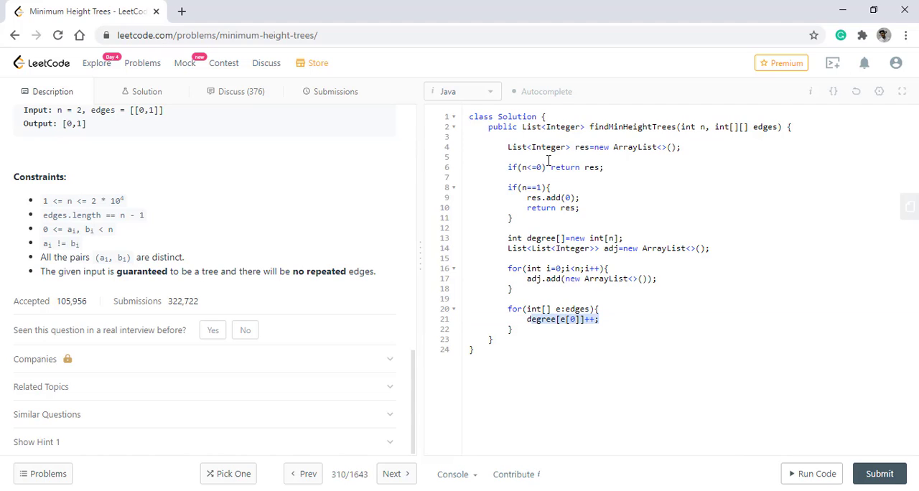
pyautogui.write('degree[e[0]]++;')
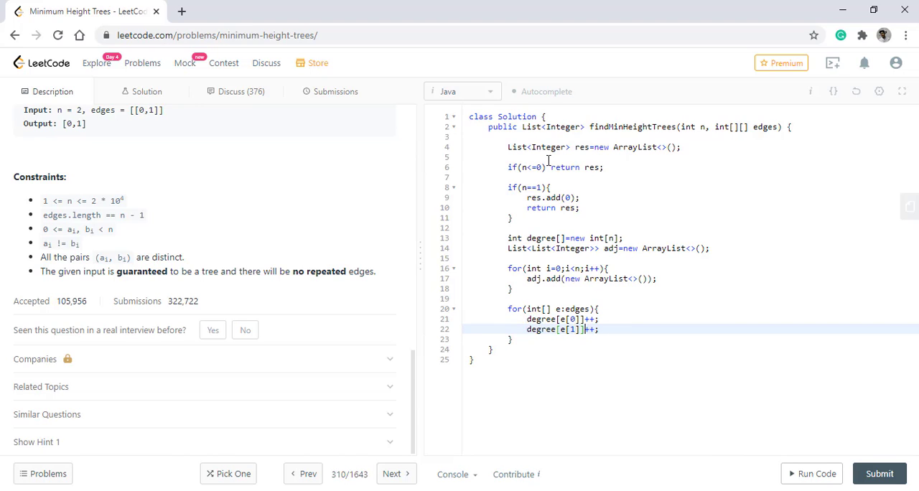
pyautogui.press('enter')
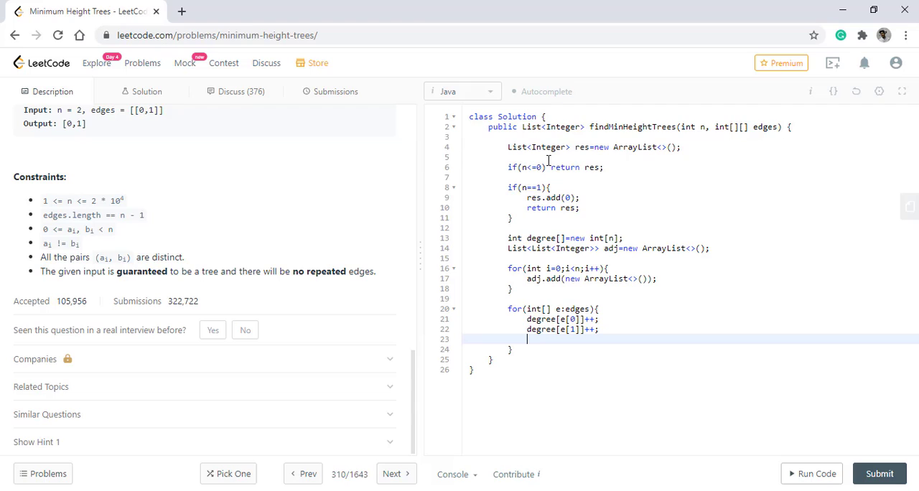
# Step: Link the endpoints with adj.get(e[0]).add(e[1]) and adj.get(e[1]).add(e[0])
pyautogui.write('adj')
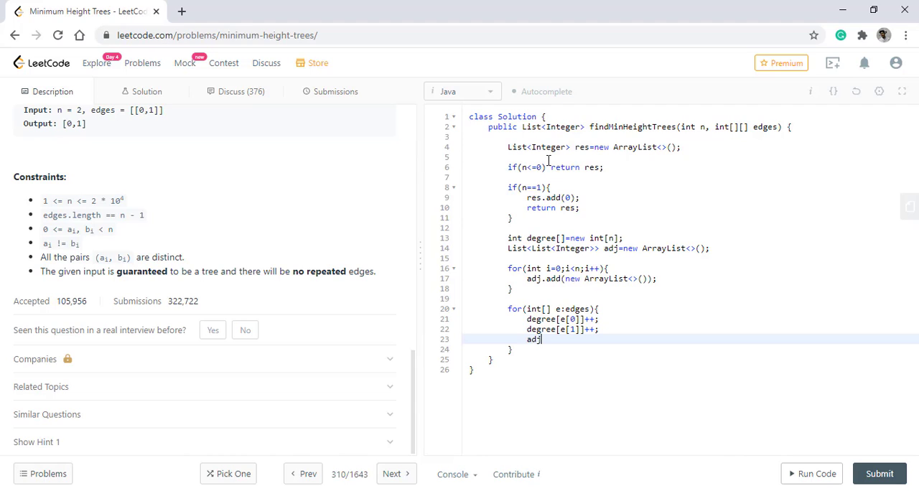
pyautogui.write('.get')
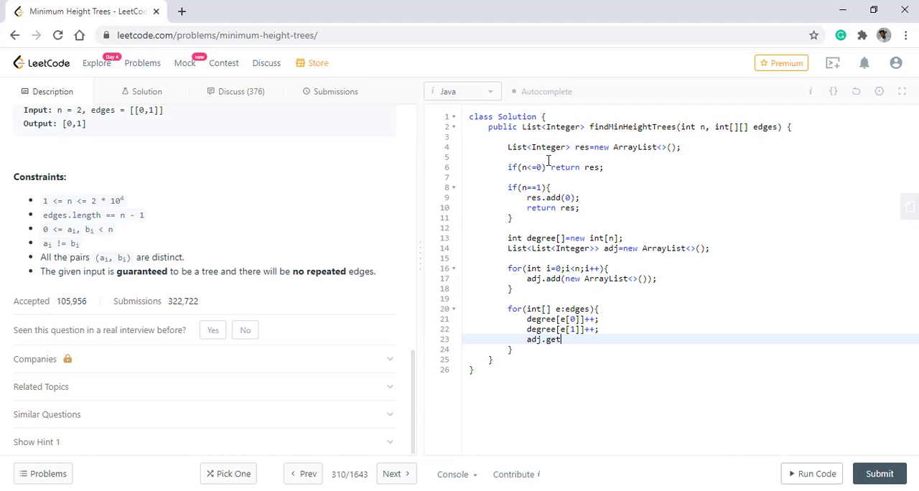
pyautogui.write('(e[0]')
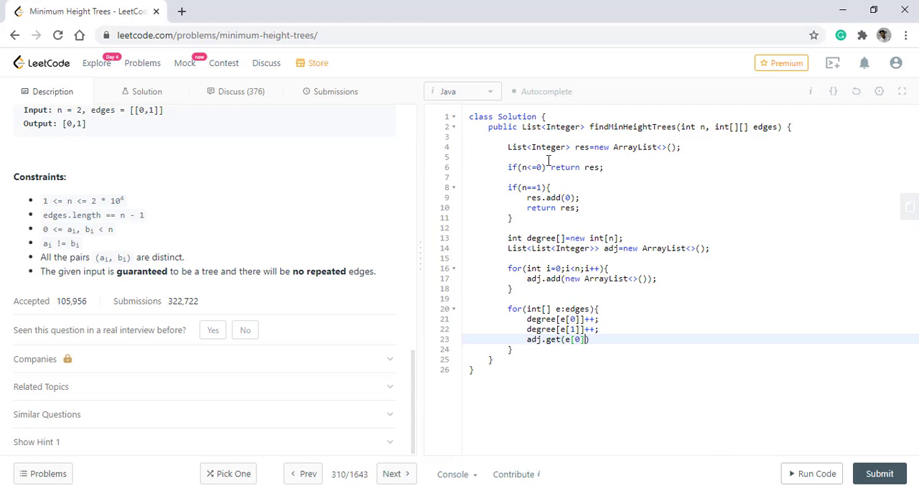
pyautogui.write('.add(e[')
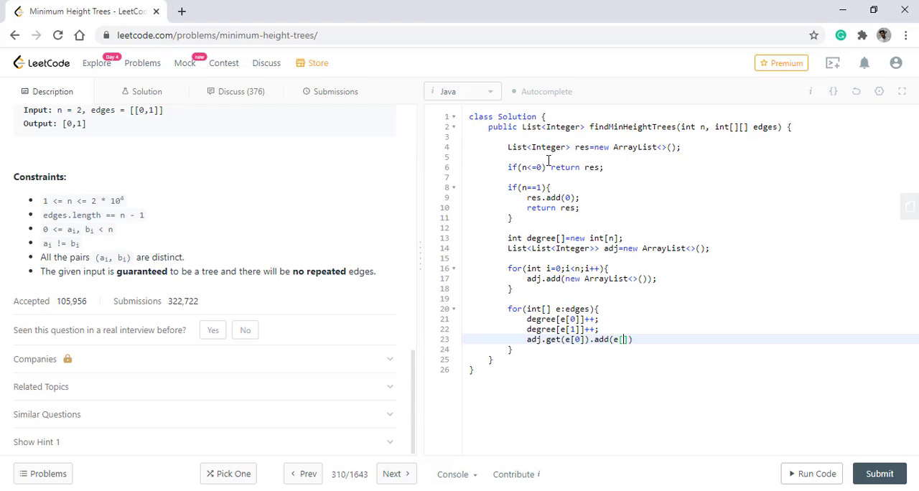
pyautogui.write('1')
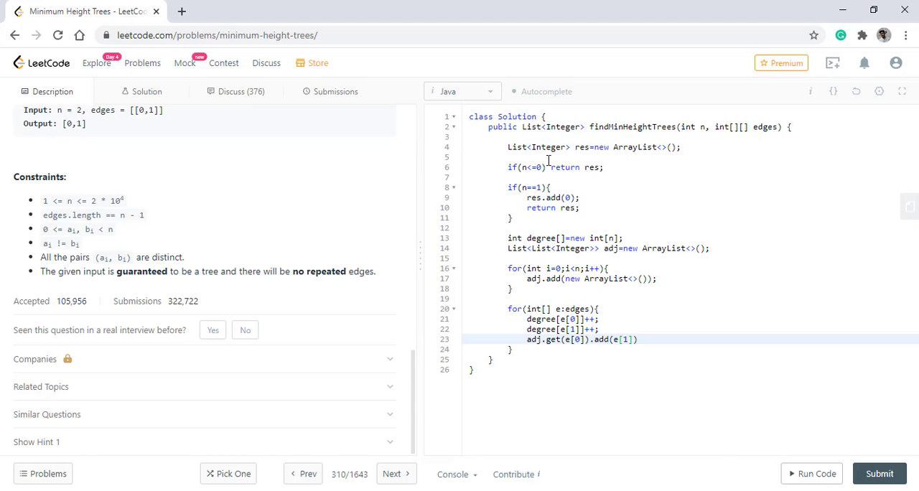
pyautogui.write(';')
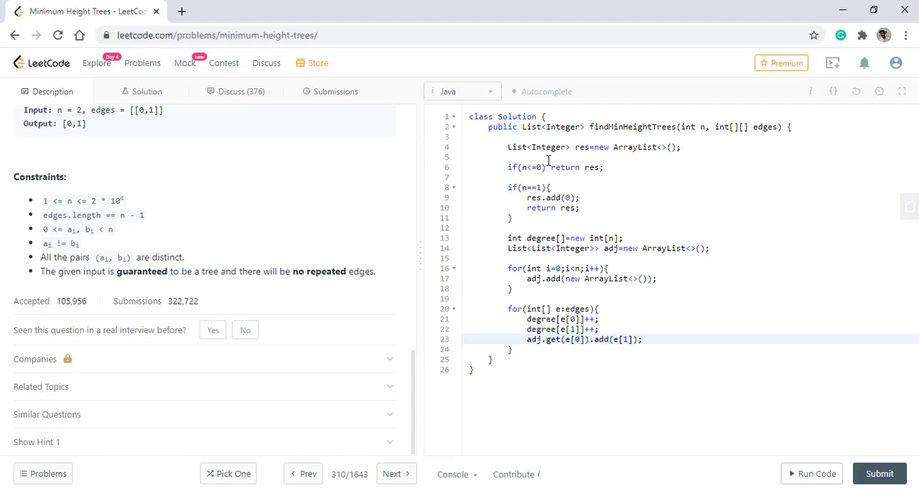
pyautogui.tripleClick(583, 339)
pyautogui.write('adj.get(e[1]).add(e[0]);')
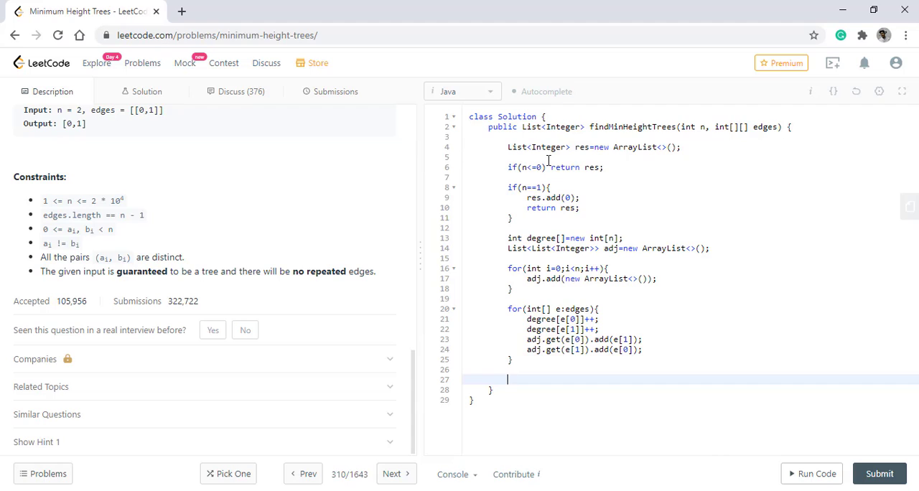
# Step: Declare Queue<Integer> q=new LinkedList<>() after the edges loop
pyautogui.write('Queue<I')
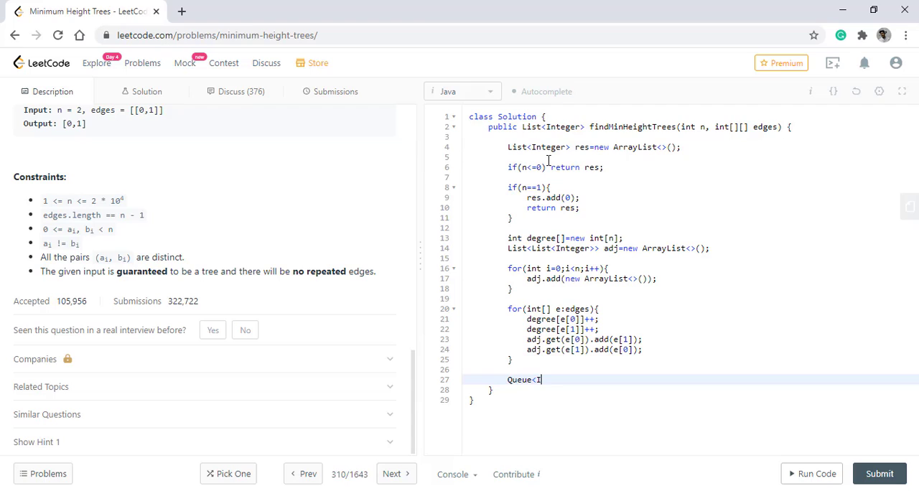
pyautogui.write('nteger>')
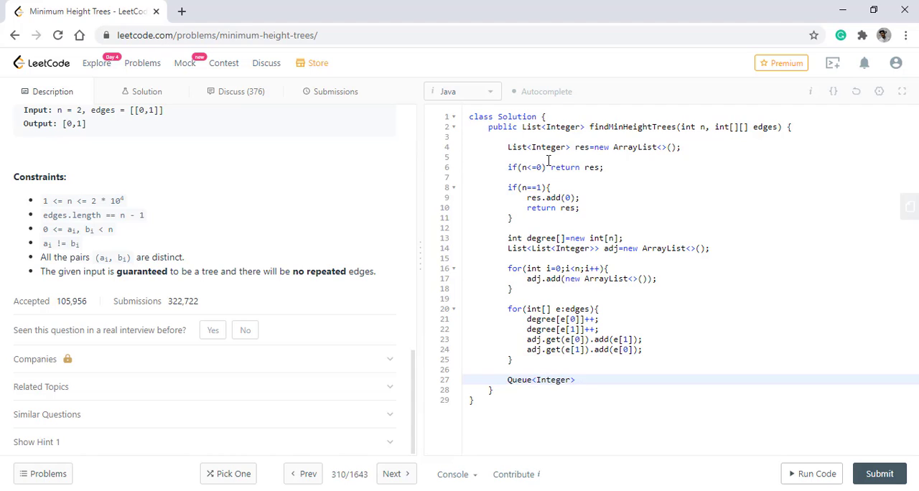
pyautogui.write('q=')
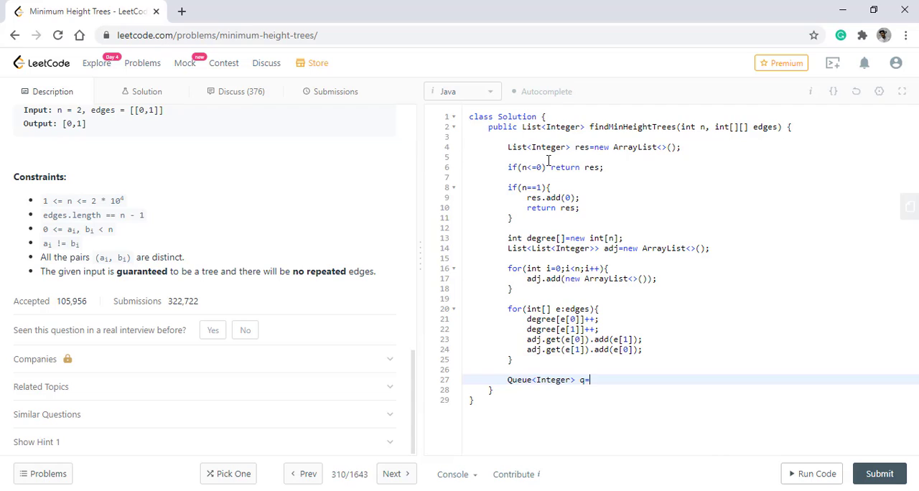
pyautogui.write('new LinkedList<>();')
pyautogui.write('for(i')
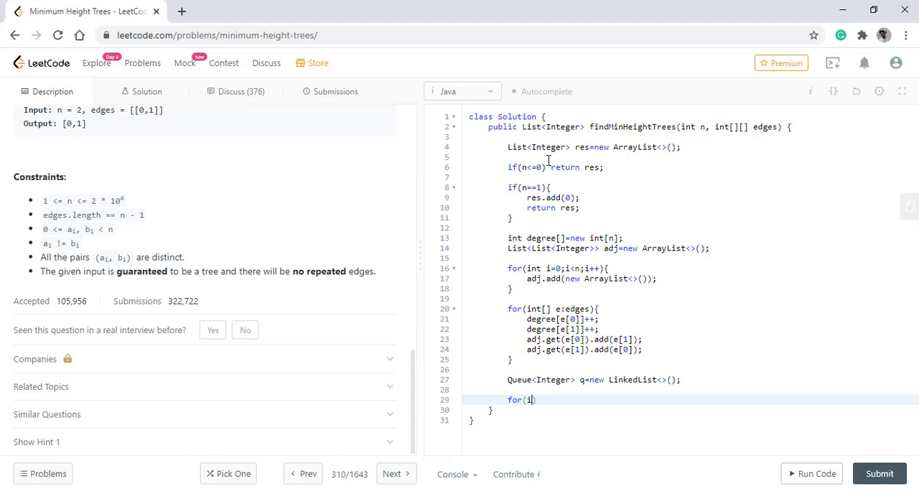
# Step: Loop over all n nodes and add each node with degree[i]==1 to q
pyautogui.write('nt i=0;i')
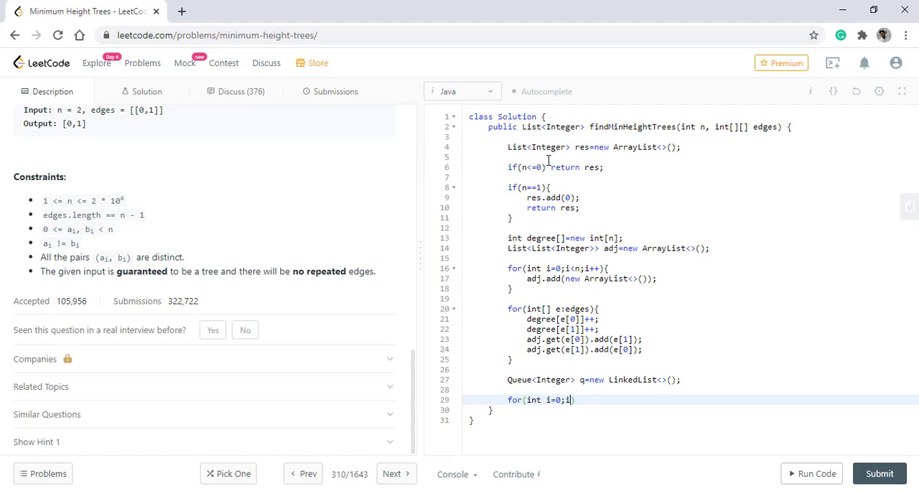
pyautogui.write('<n;i++){')
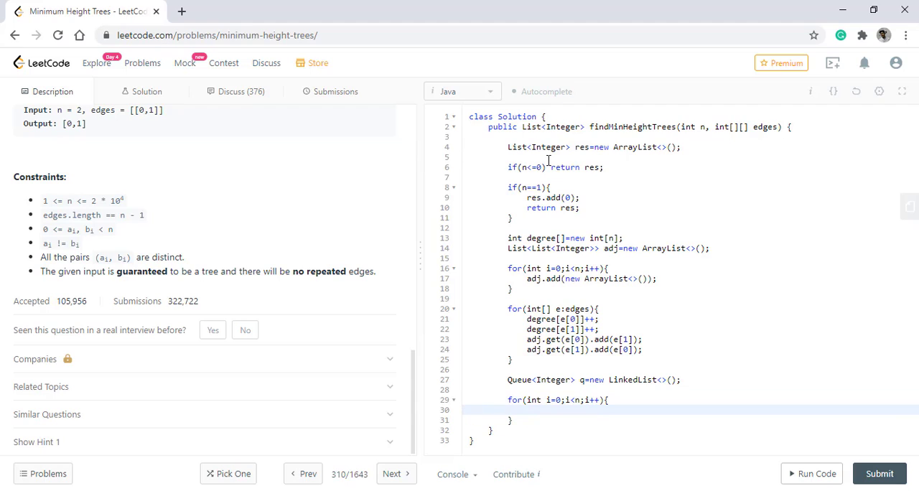
pyautogui.write('if(degree[i])')
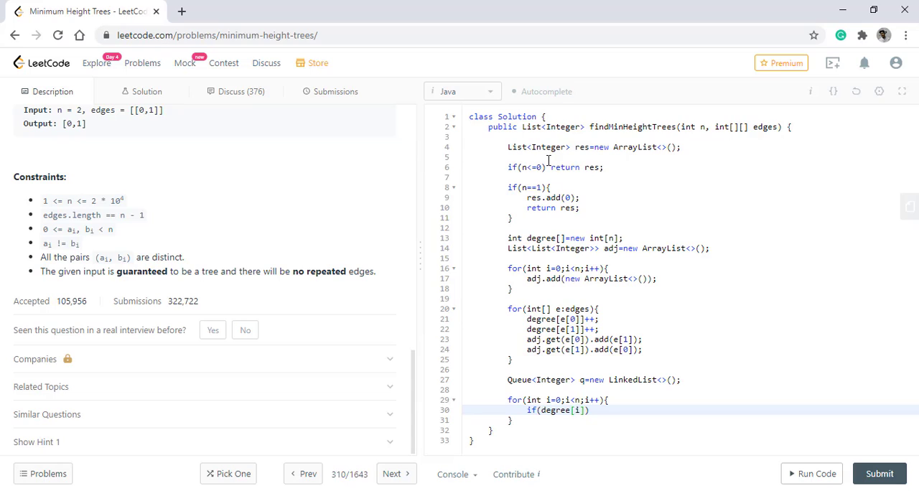
pyautogui.write('==1){')
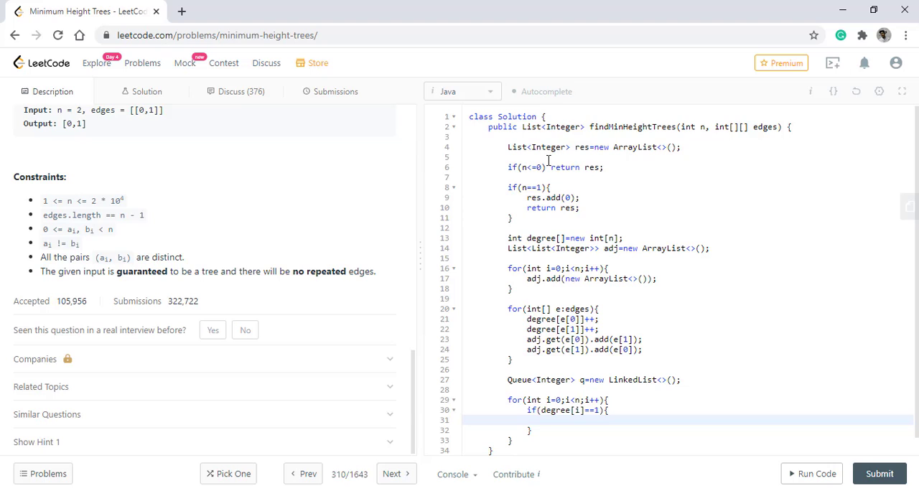
pyautogui.write('q.add()')
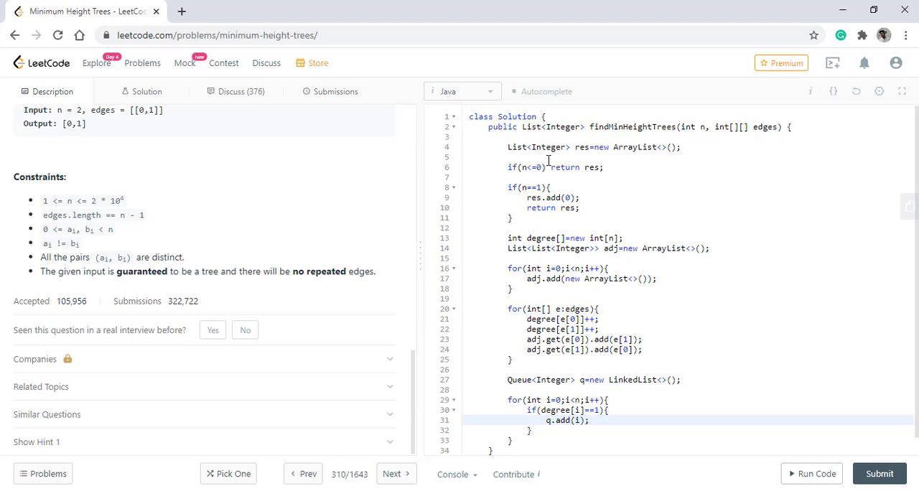
# Step: Start a while(n>2) loop below the leaf-collecting loop
pyautogui.scroll(-3)
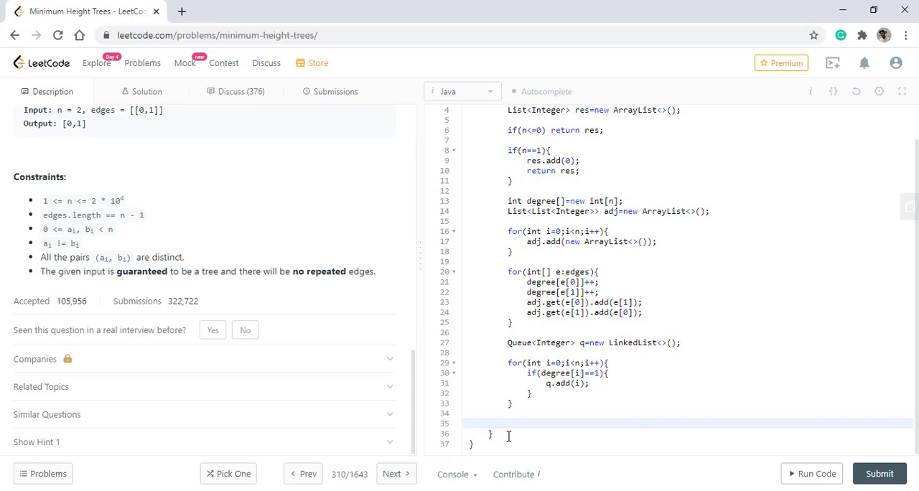
pyautogui.click(508, 422)
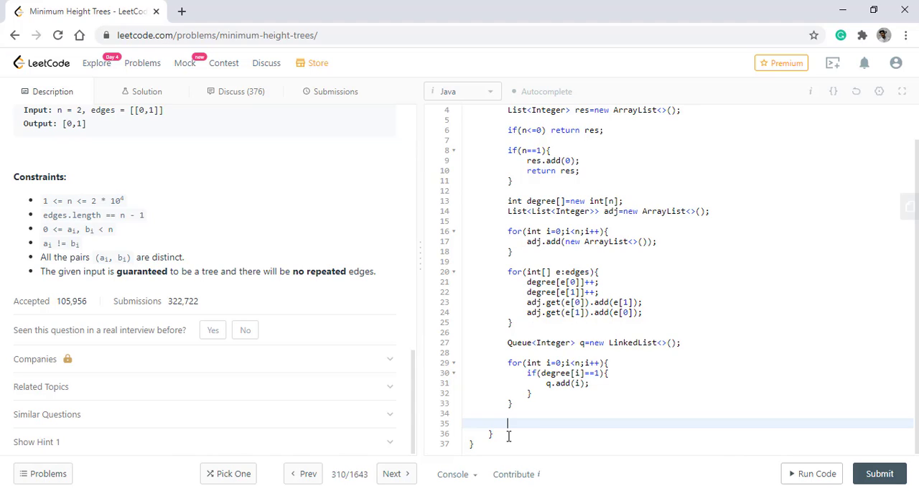
pyautogui.write('while(')
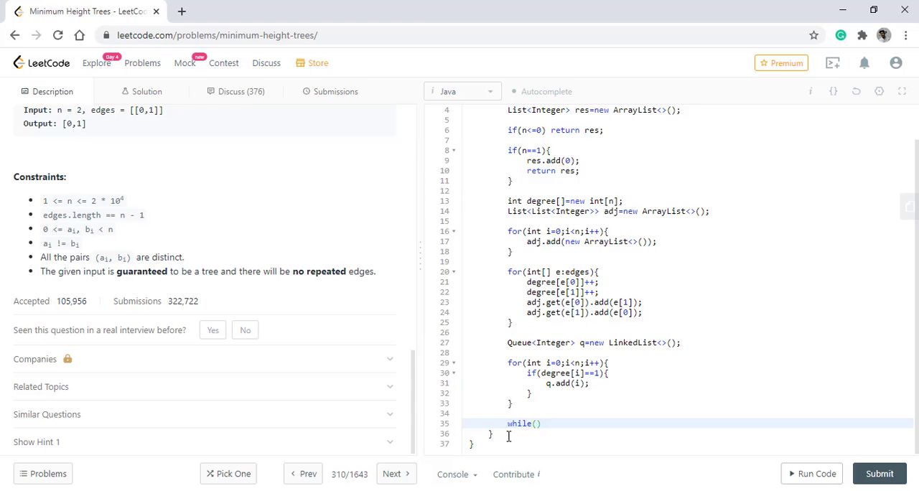
pyautogui.write('n>2){')
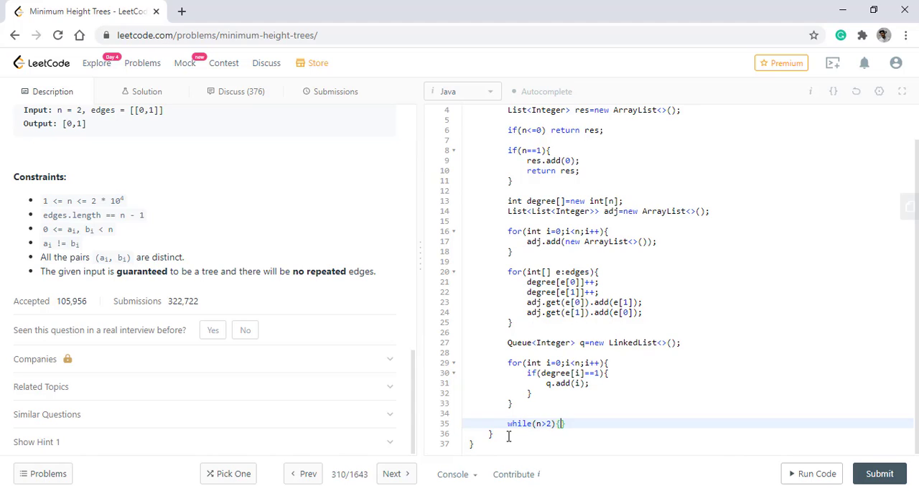
# Step: Inside it, store int size=q.size() and subtract size from n
pyautogui.write('int')
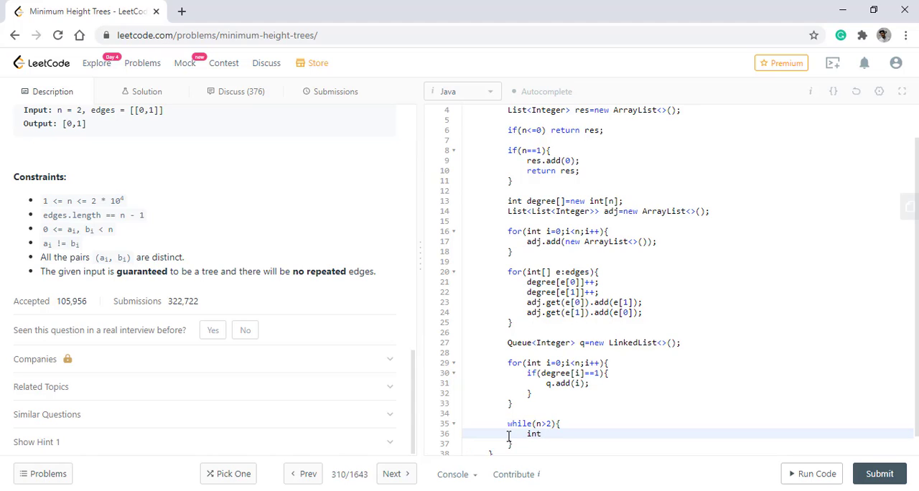
pyautogui.write('size=q')
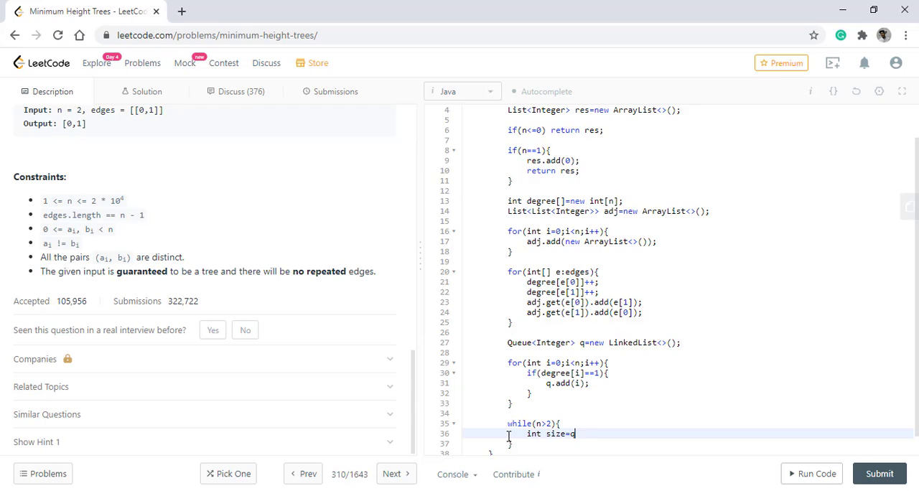
pyautogui.write('.size();')
pyautogui.write('n-=')
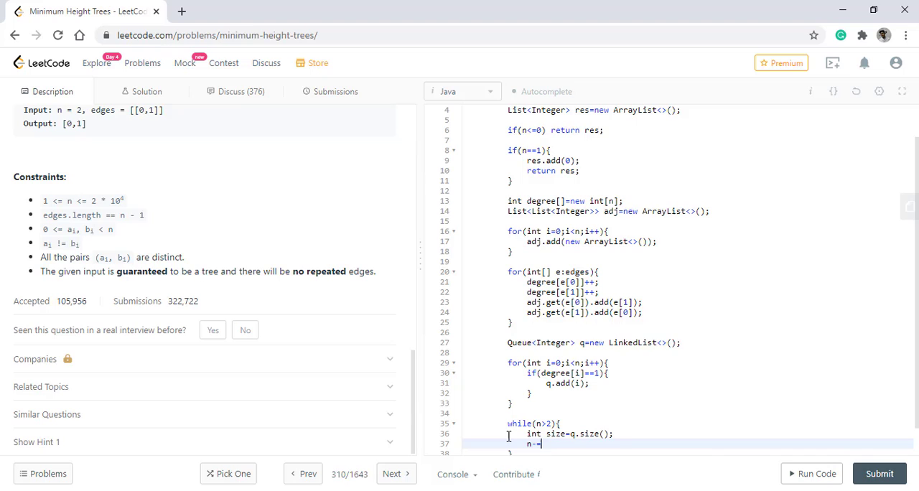
pyautogui.write('size')
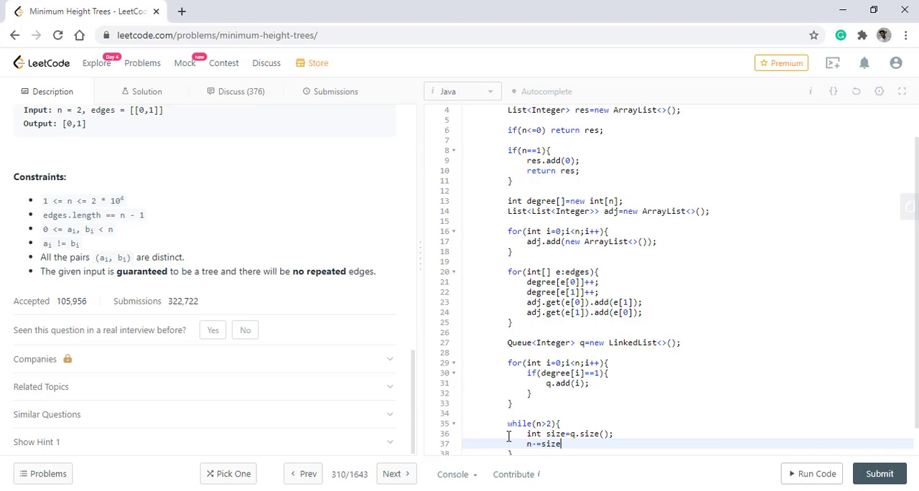
pyautogui.write(';')
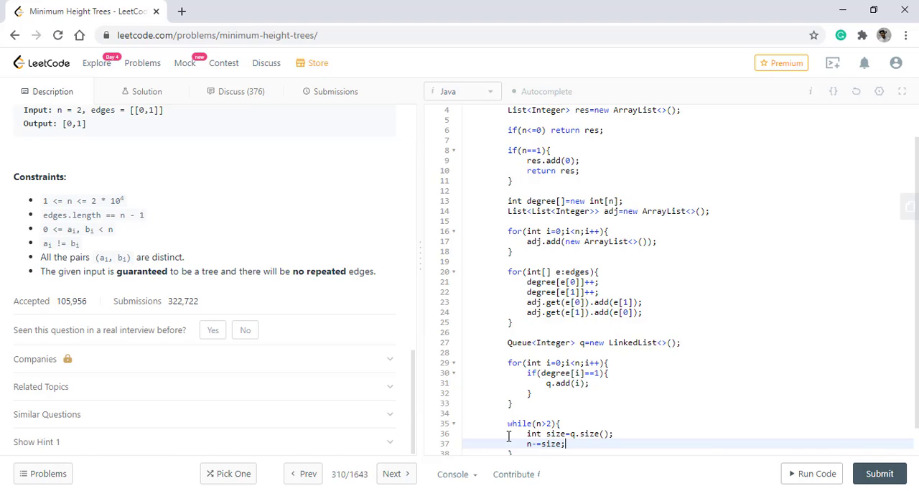
pyautogui.press('Enter')
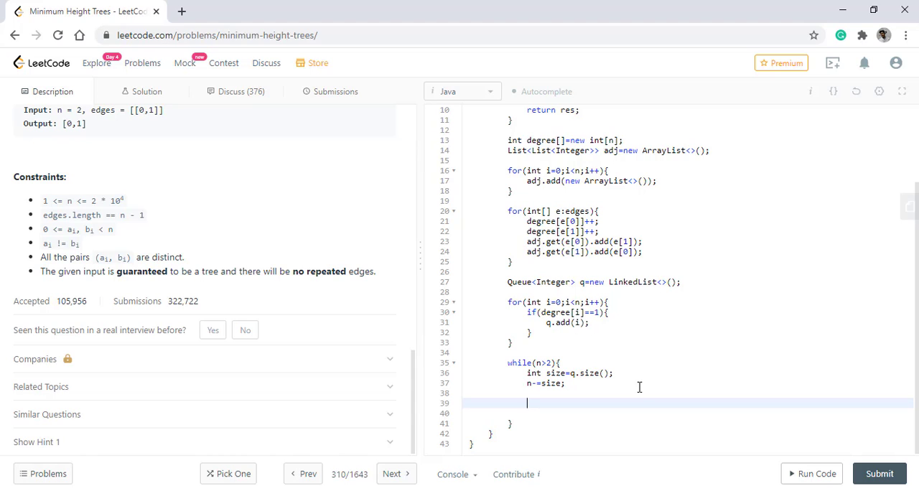
# Step: Add an inner while(size-->0) loop that polls the next leaf v from q
pyautogui.write('while(s')
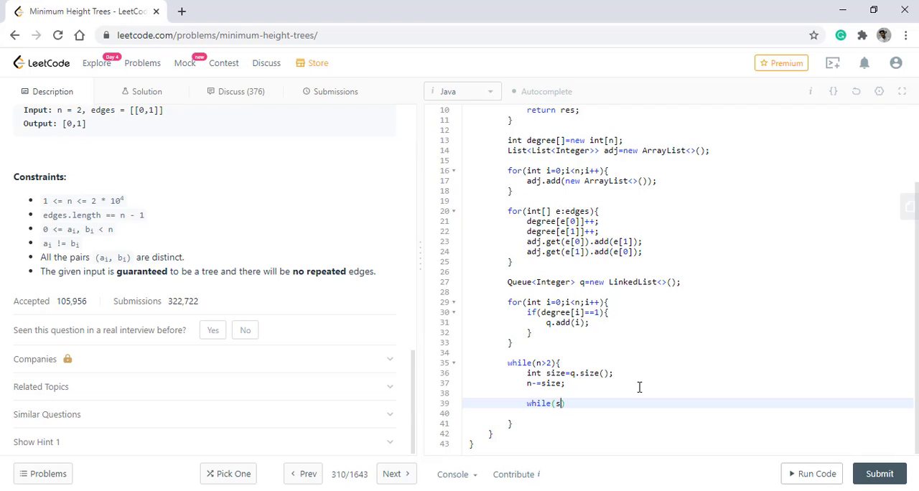
pyautogui.write('ize-->')
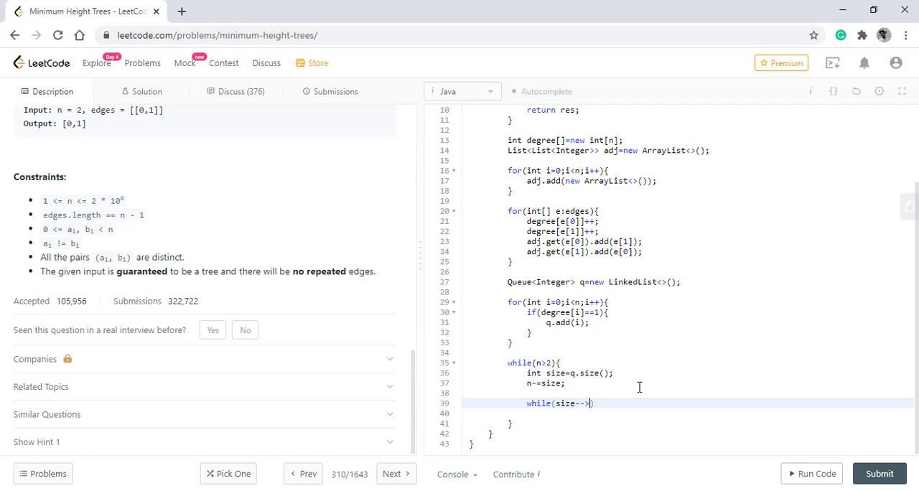
pyautogui.write('0){')
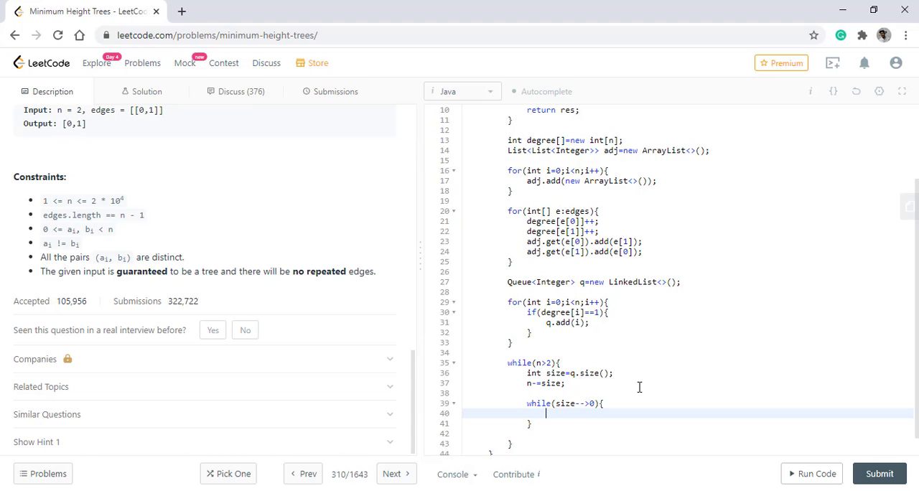
pyautogui.write('int v')
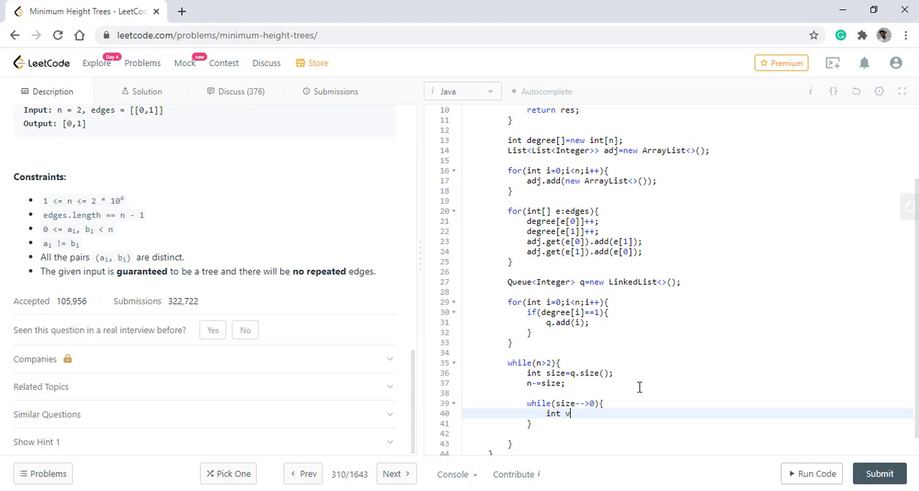
pyautogui.write('=q.poll')
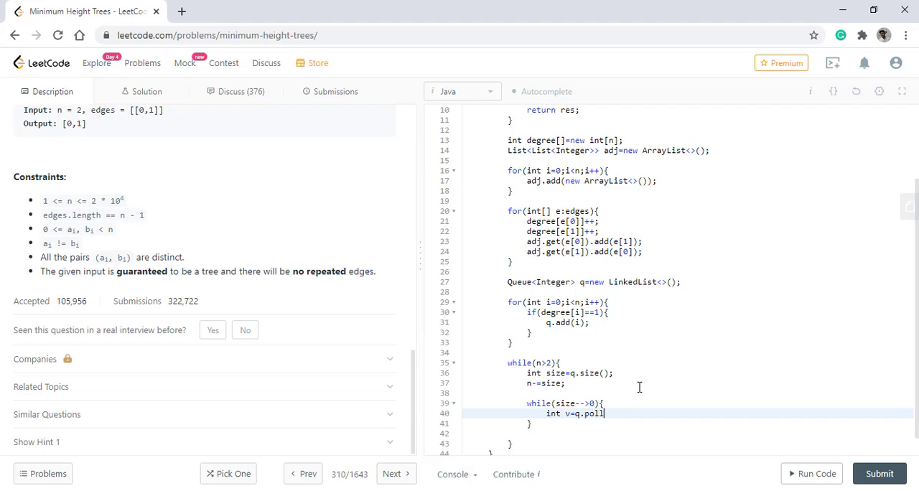
pyautogui.write('();')
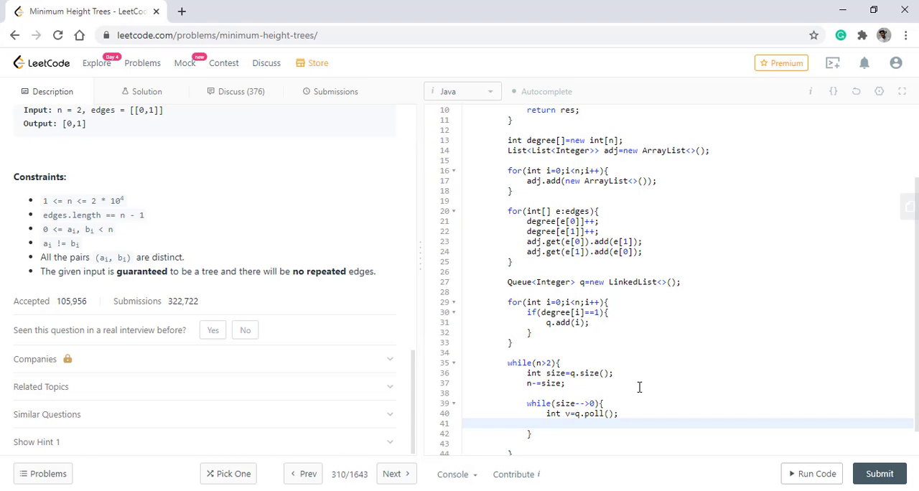
pyautogui.click(546, 424)
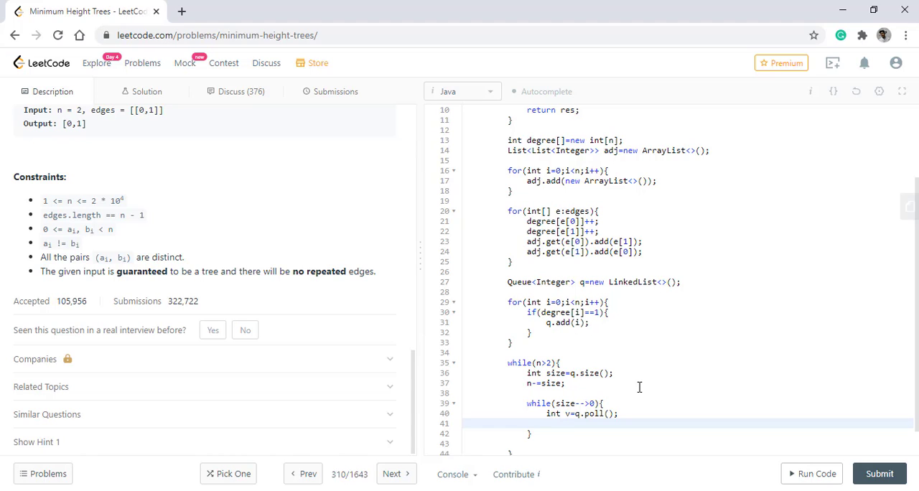
# Step: For each neighbour i in adj.get(v), decrement degree[i]
pyautogui.write('for(i')
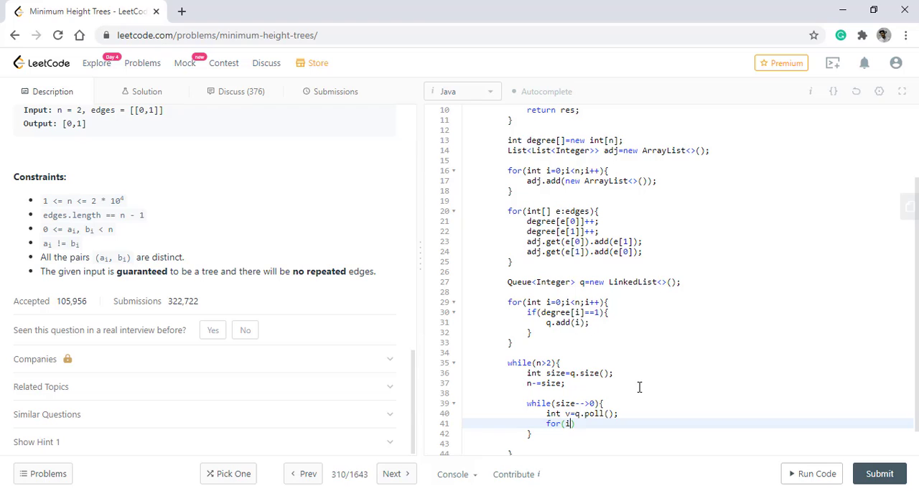
pyautogui.write('nt')
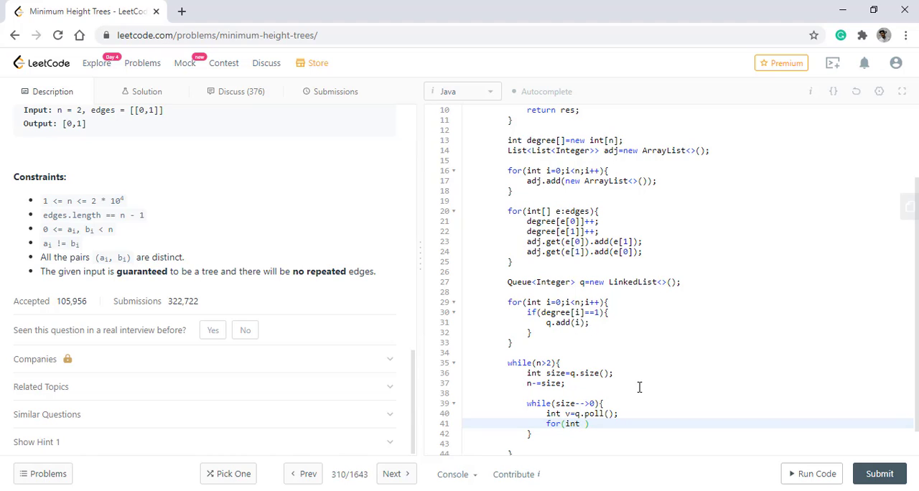
pyautogui.write('i:adj.get')
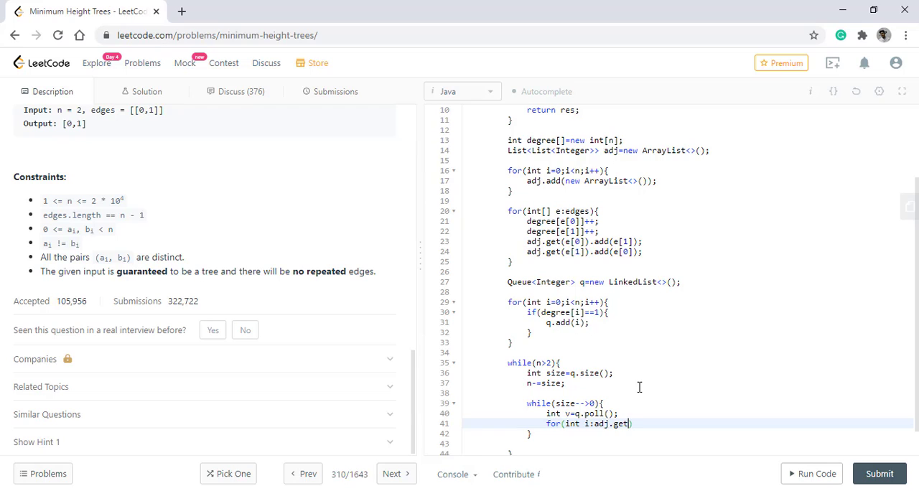
pyautogui.write('v)')
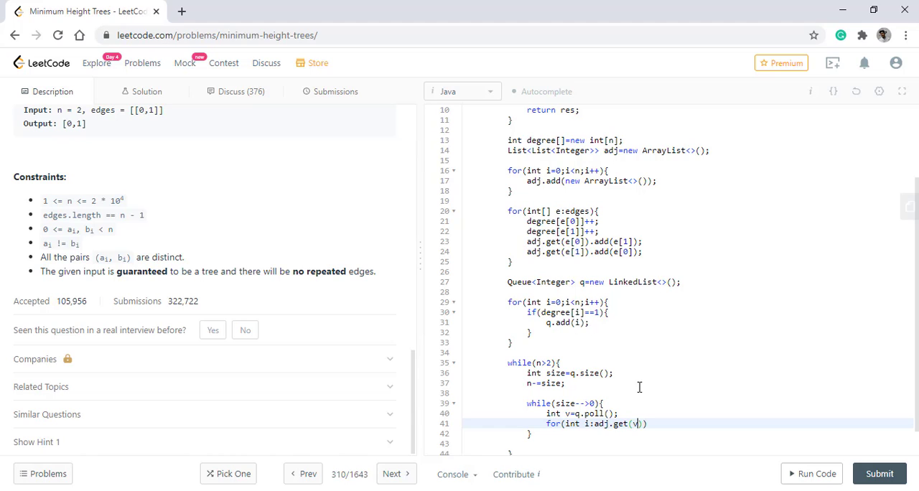
pyautogui.write('{')
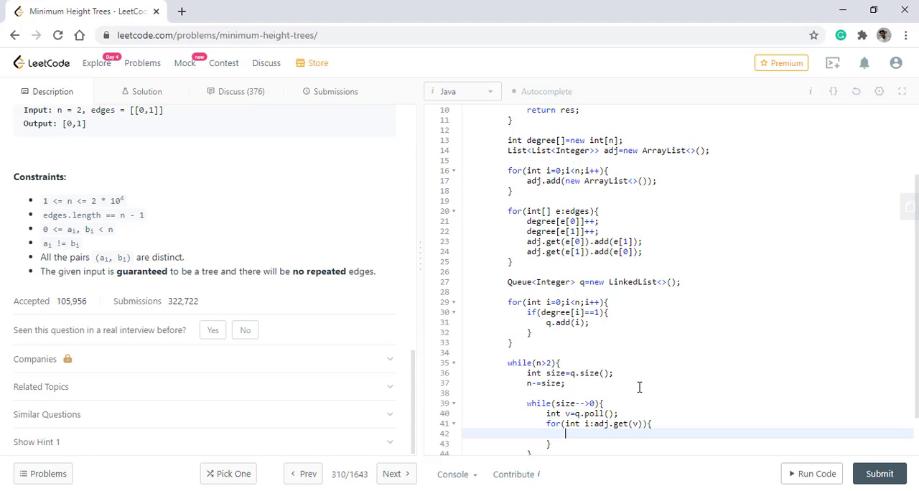
pyautogui.write('degree[]')
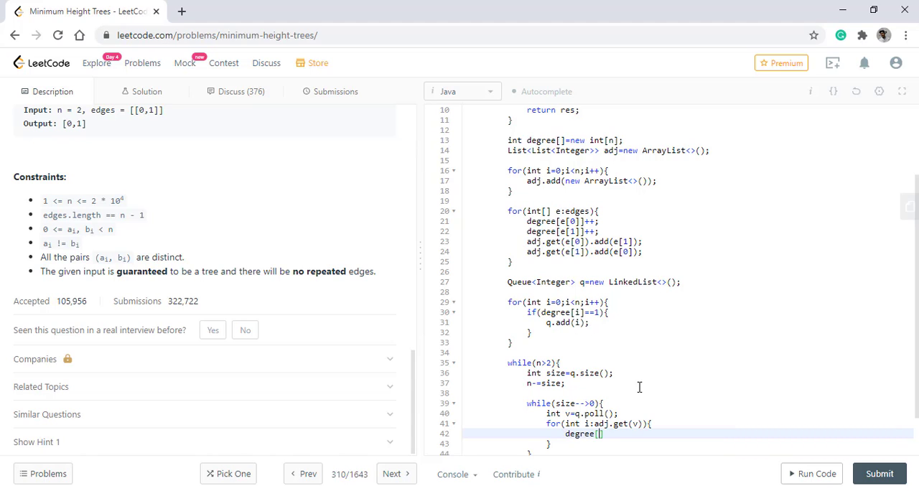
pyautogui.write(']--;')
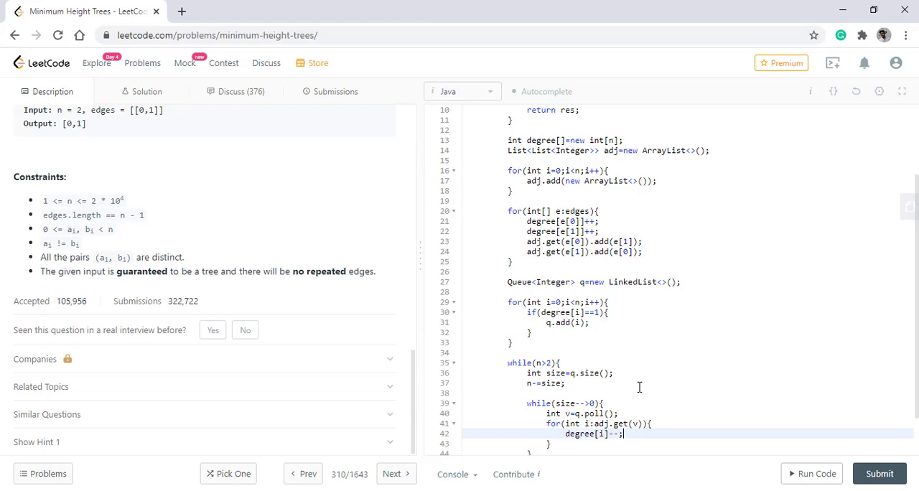
# Step: Add neighbour i to q when degree[i]==1
pyautogui.write('if(')
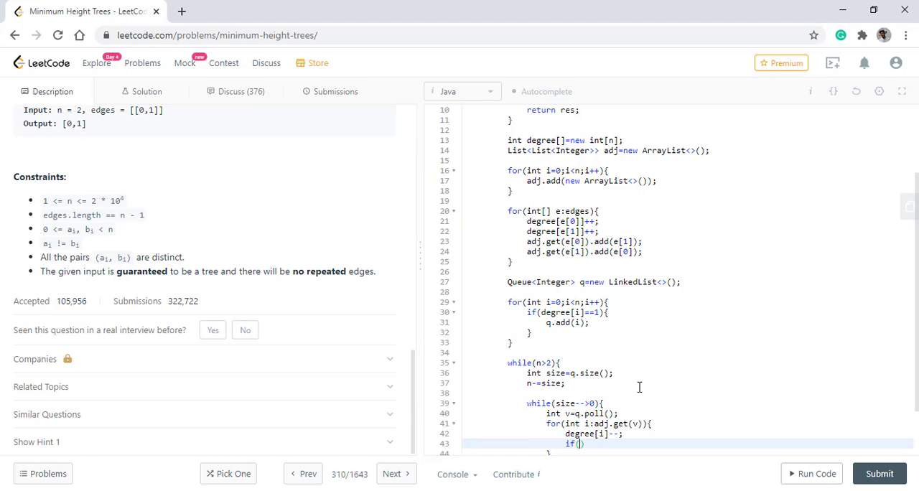
pyautogui.write('degree[]')
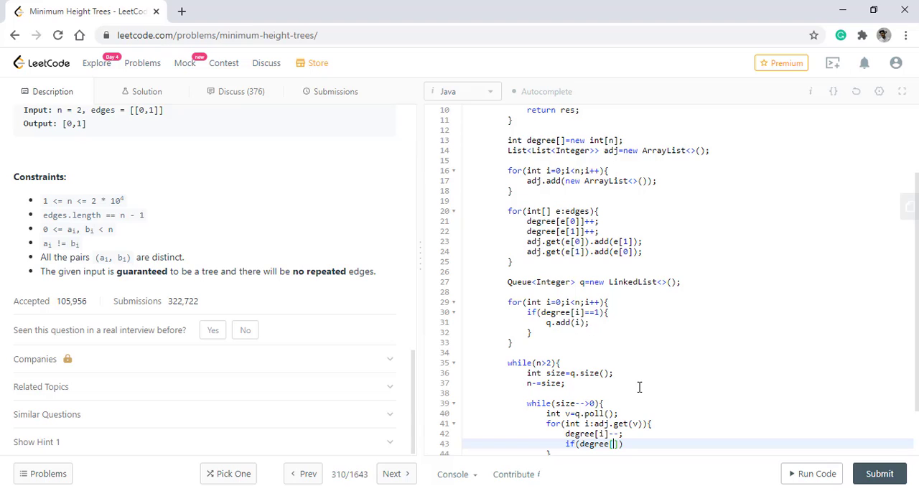
pyautogui.write('i]==1')
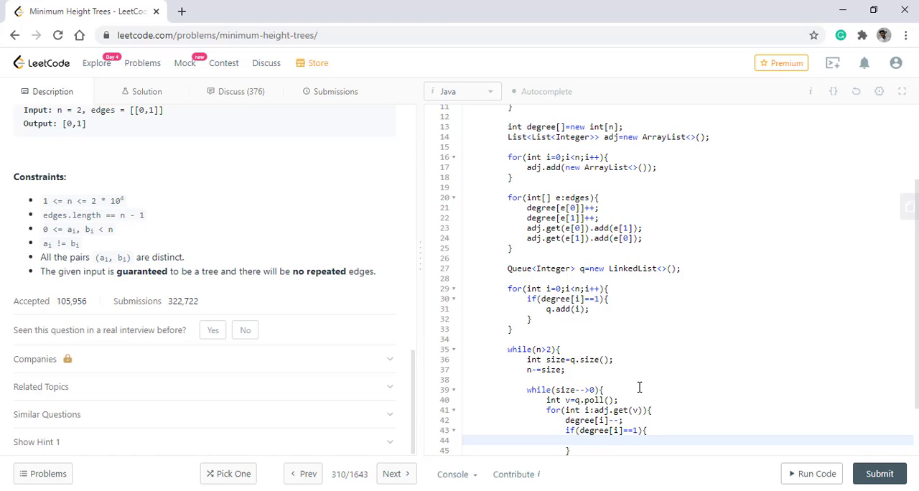
pyautogui.write('q.add()')
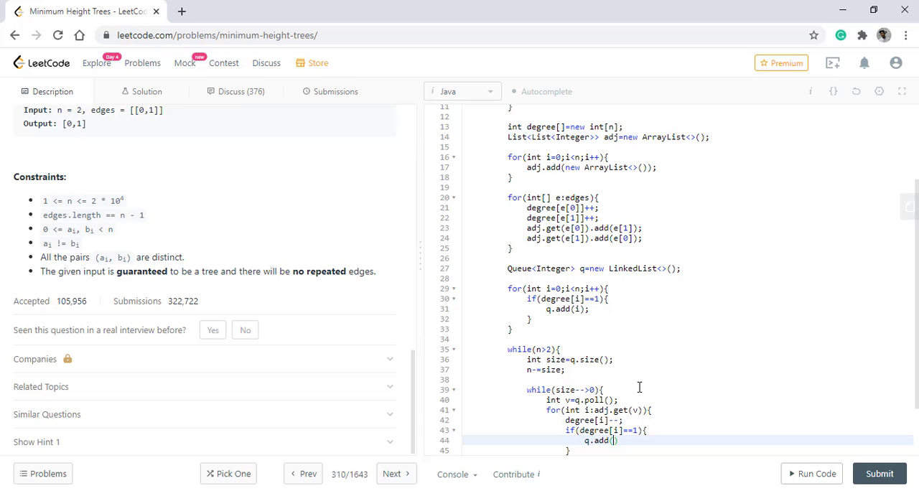
pyautogui.write('i')
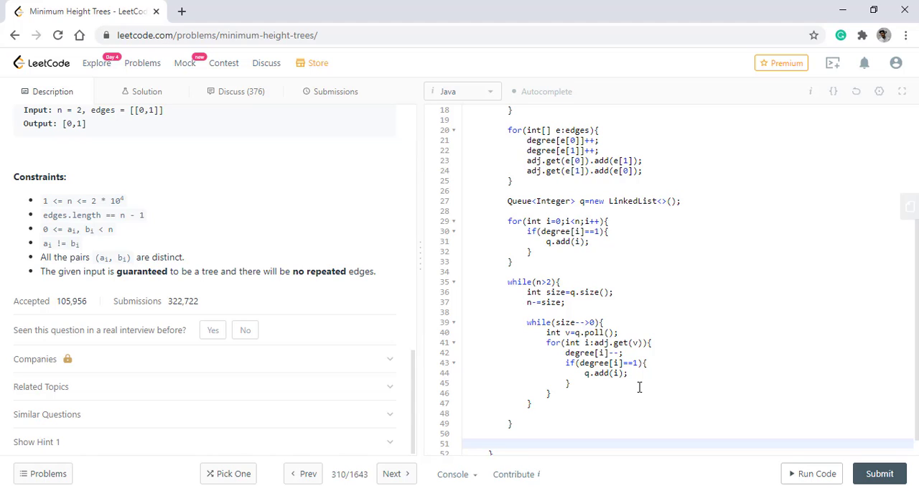
# Step: Finish with res.addAll(q) and return res after the while loop
pyautogui.write('res.')
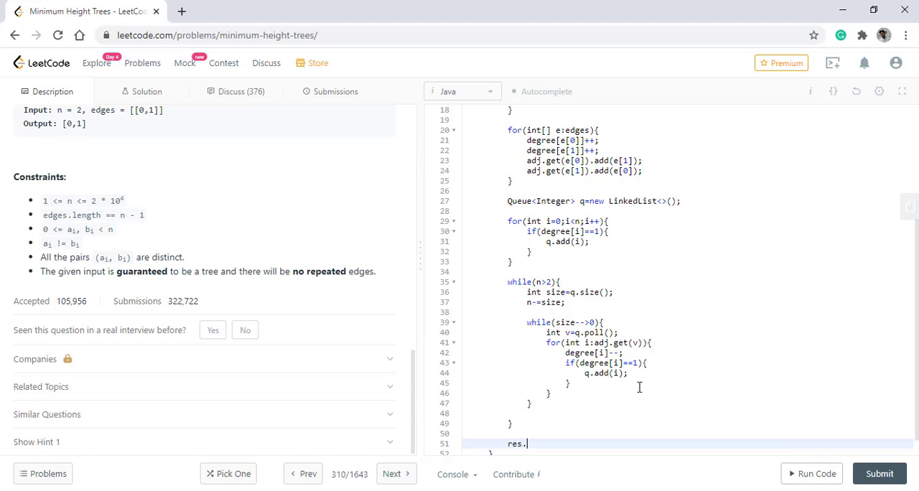
pyautogui.write('addAl')
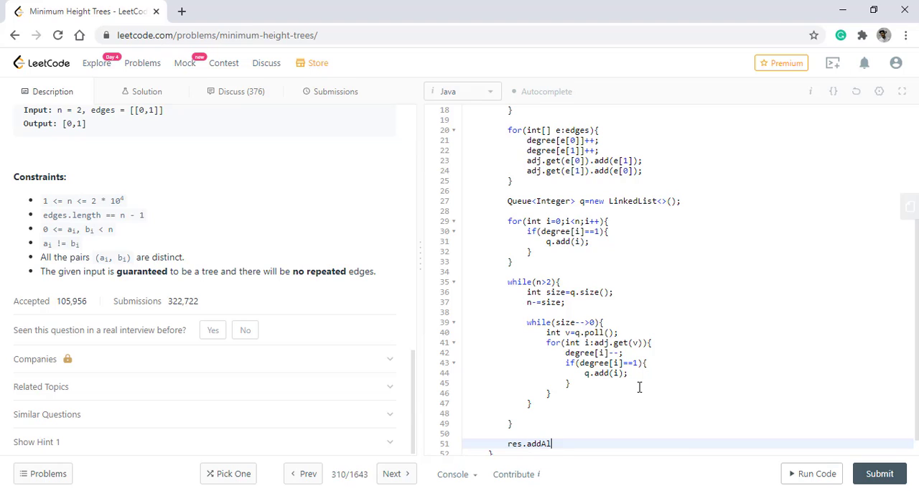
pyautogui.write('l(q);')
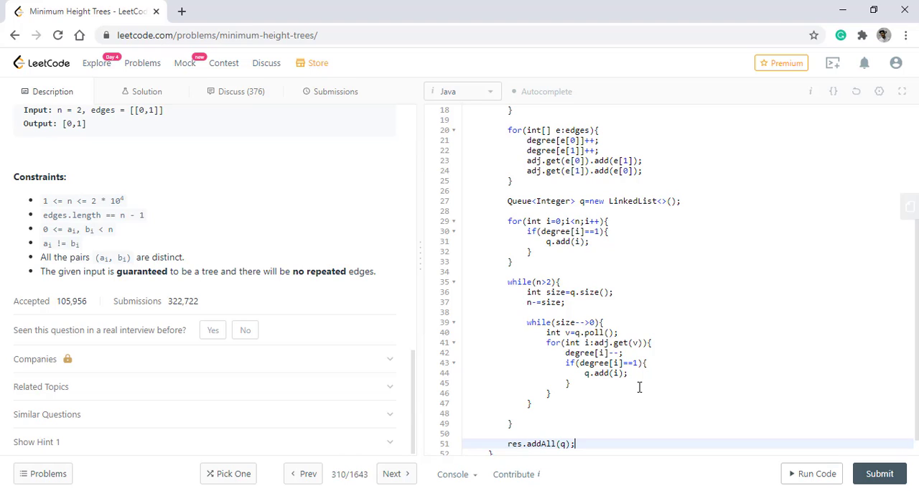
pyautogui.write('return res;')
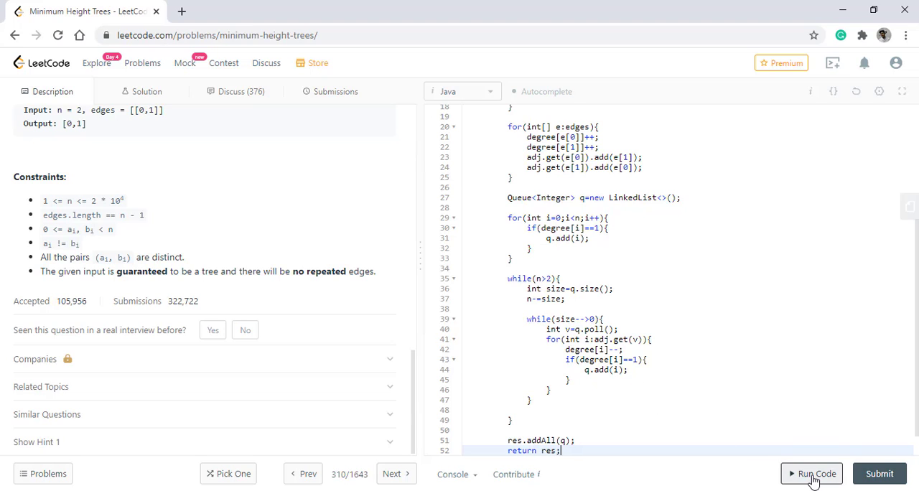
# Step: Run the solution on the sample and six-node example test cases in the Testcase panel
pyautogui.click(812, 473)
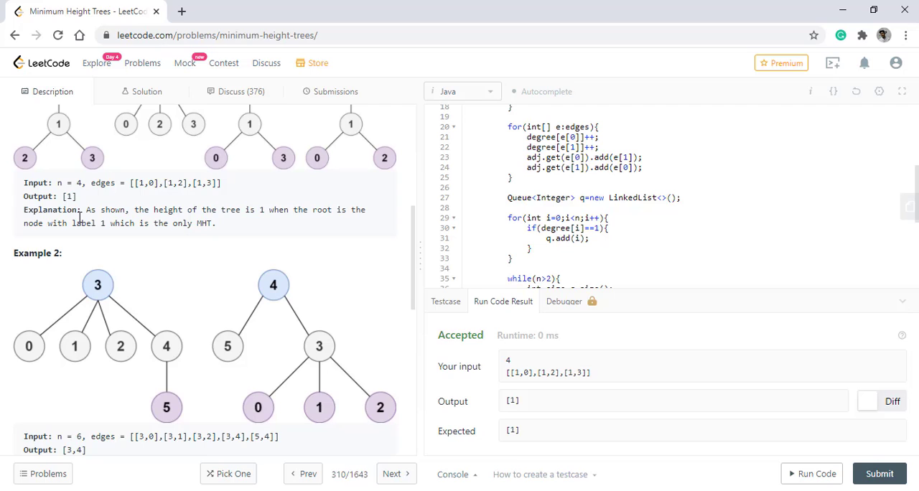
pyautogui.scroll(-3)
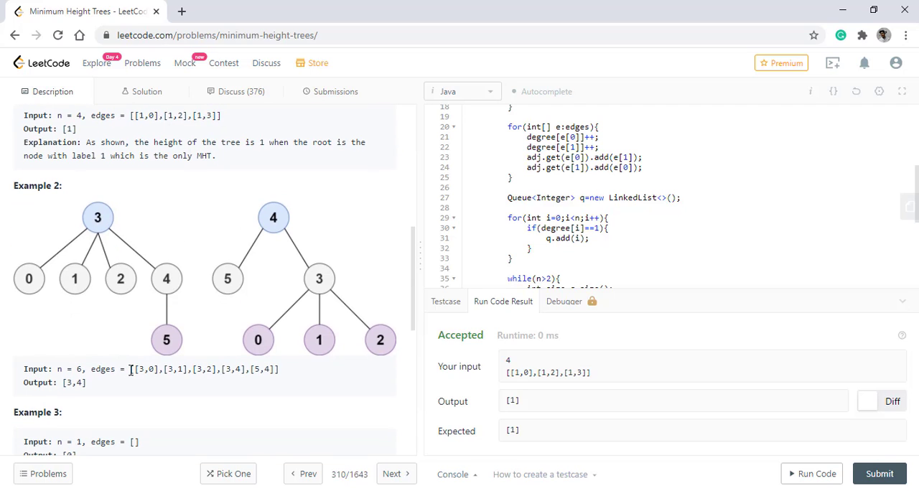
pyautogui.click(445, 336)
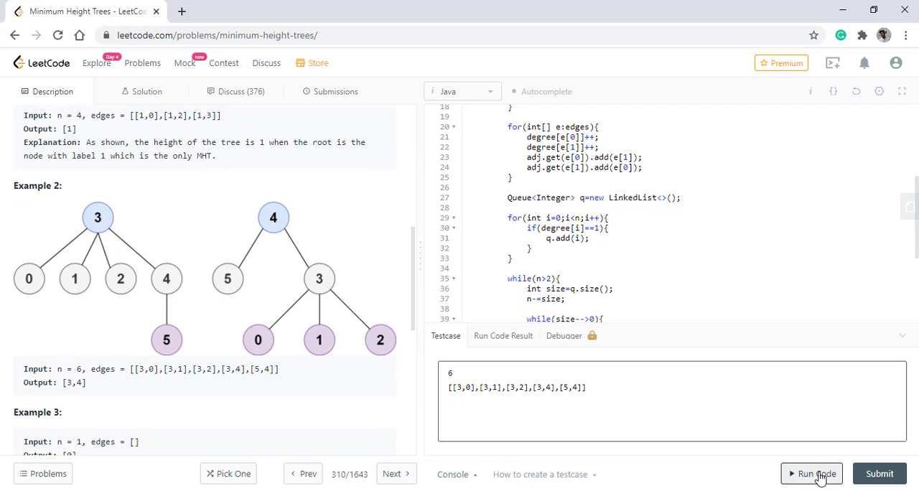
pyautogui.click(816, 474)
pyautogui.write('[')
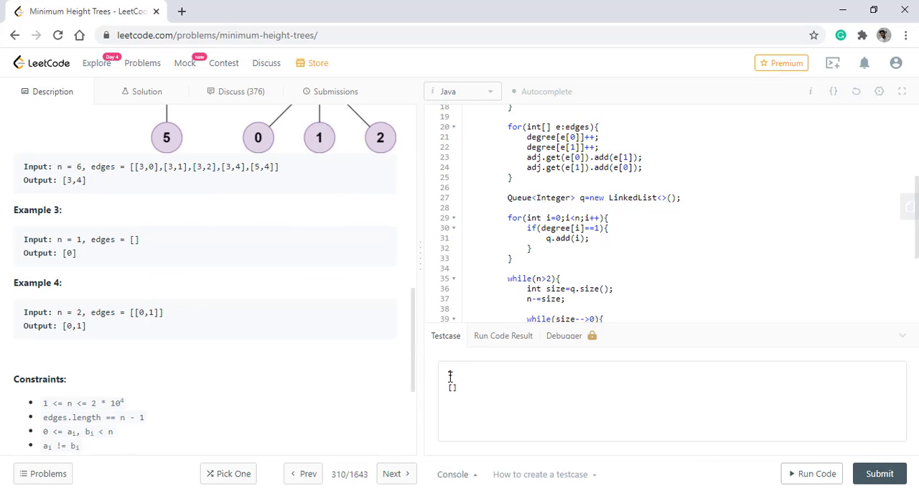
# Step: Run it on a two-node test case, then submit for an Accepted 9 ms result
pyautogui.write('2')
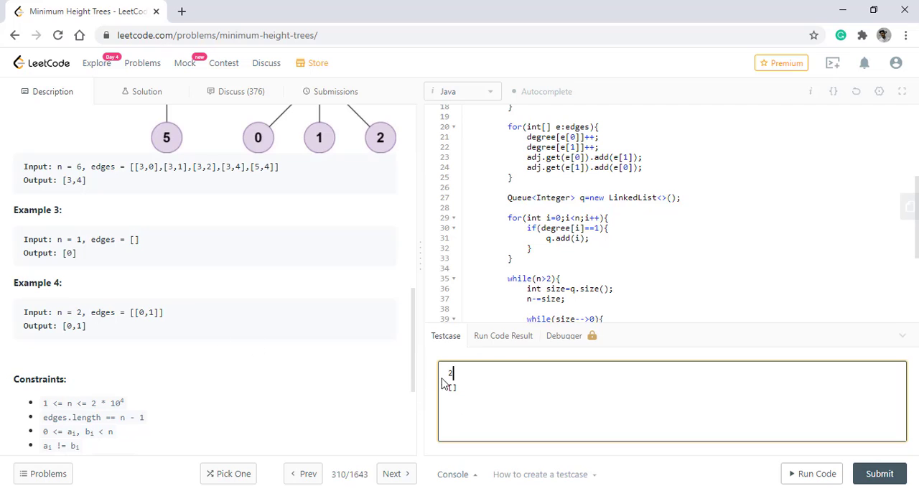
pyautogui.click(816, 474)
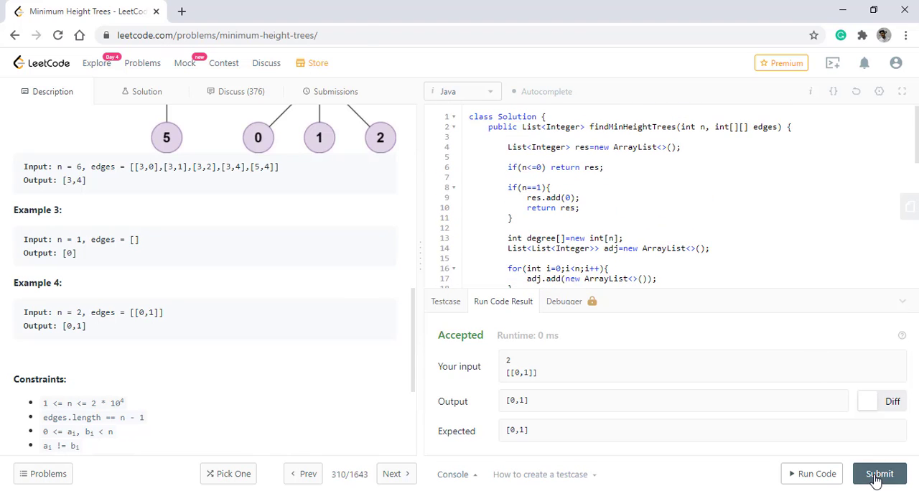
pyautogui.click(879, 474)
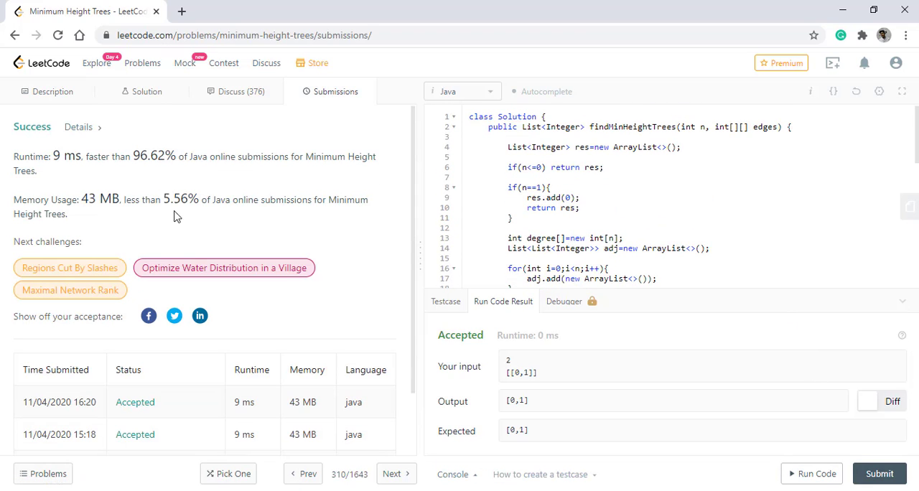